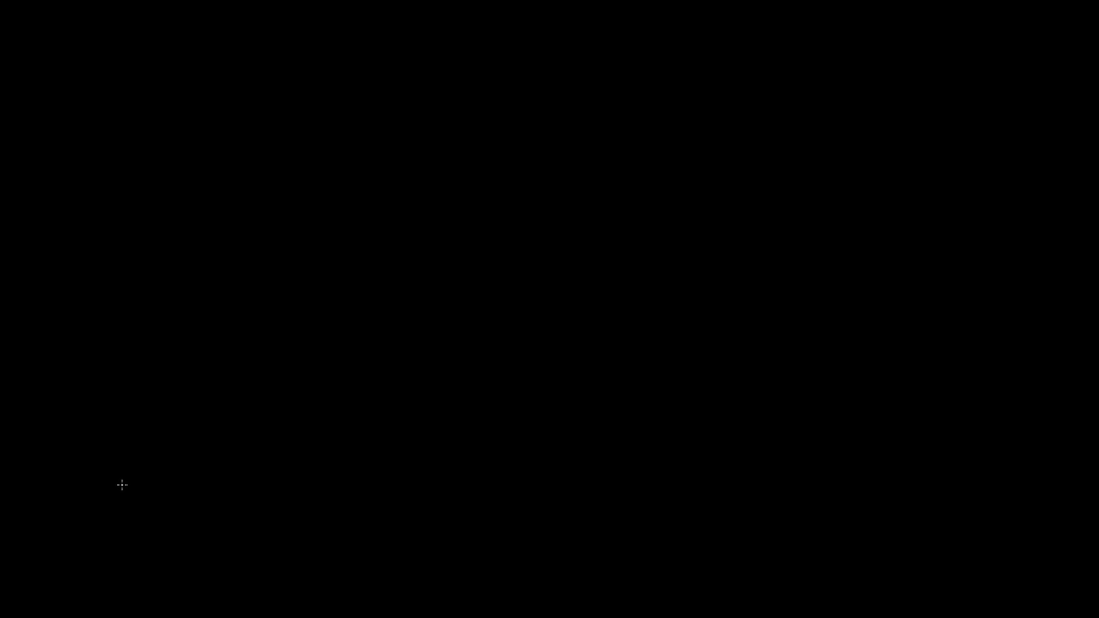
mouse_move(373, 258)
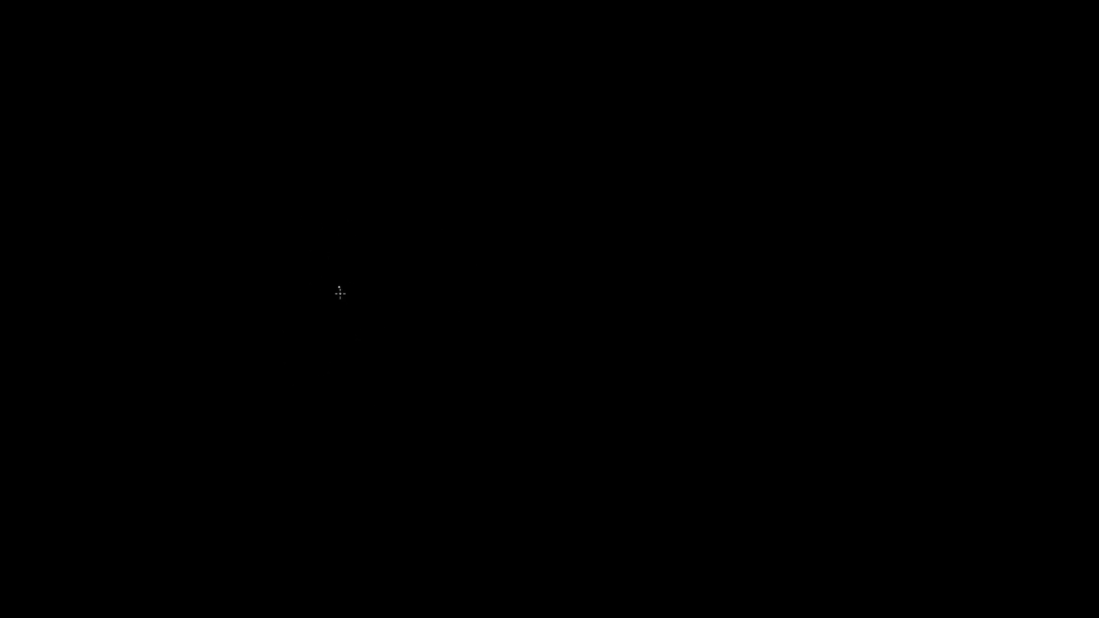
mouse_move(369, 131)
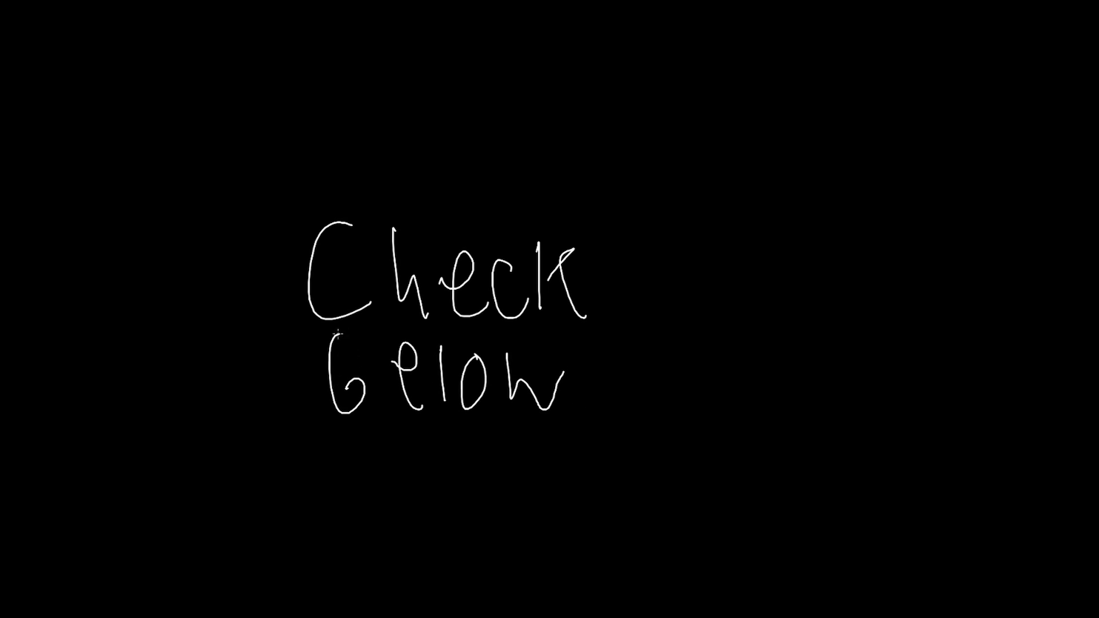
Step: Sketch a rough box with a dividing line, a small triangle and an oval inside it
drag(337, 343, 344, 407)
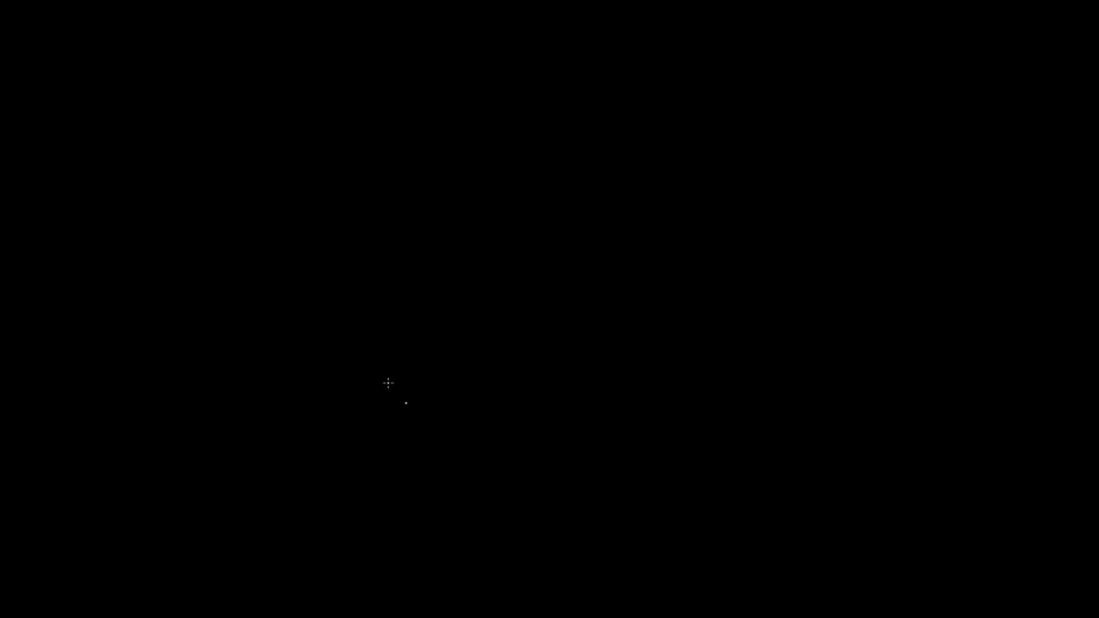
mouse_move(453, 283)
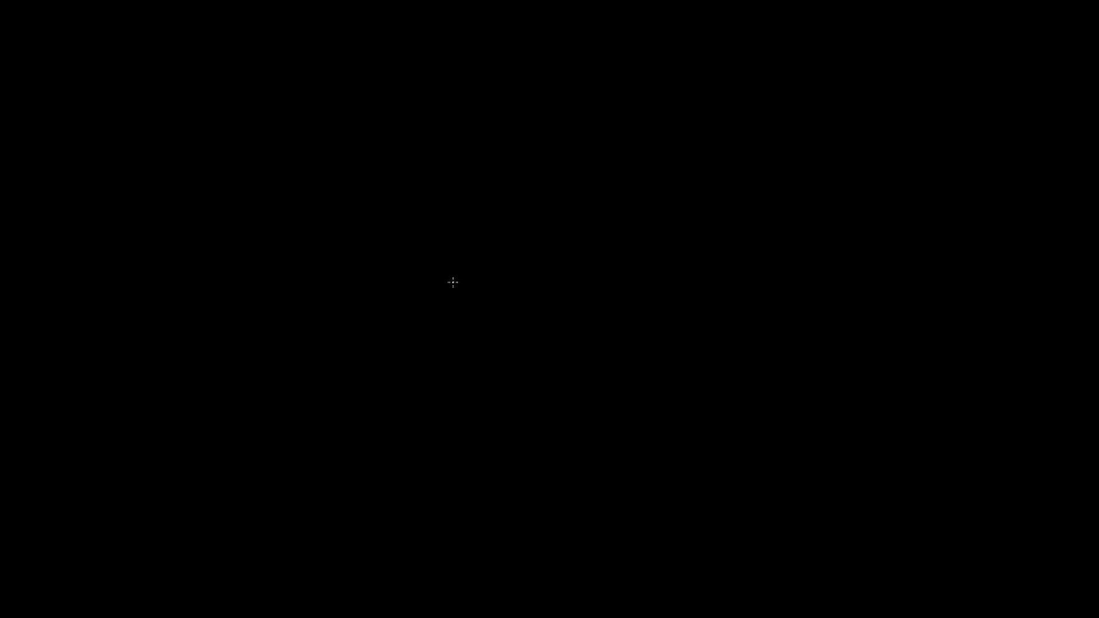
drag(375, 228, 502, 393)
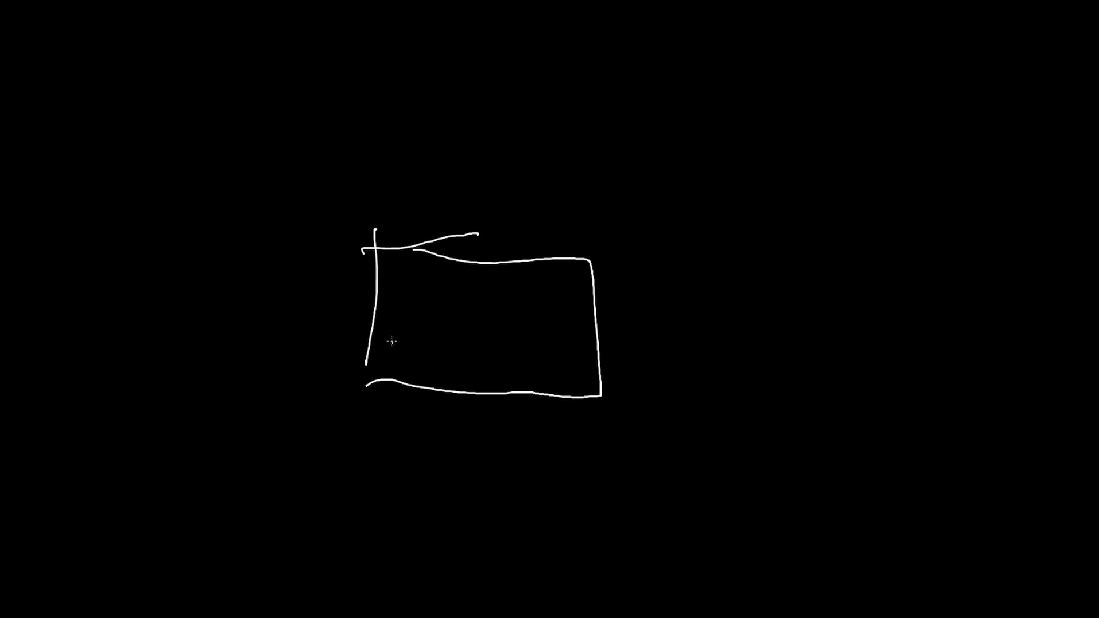
drag(376, 341, 613, 346)
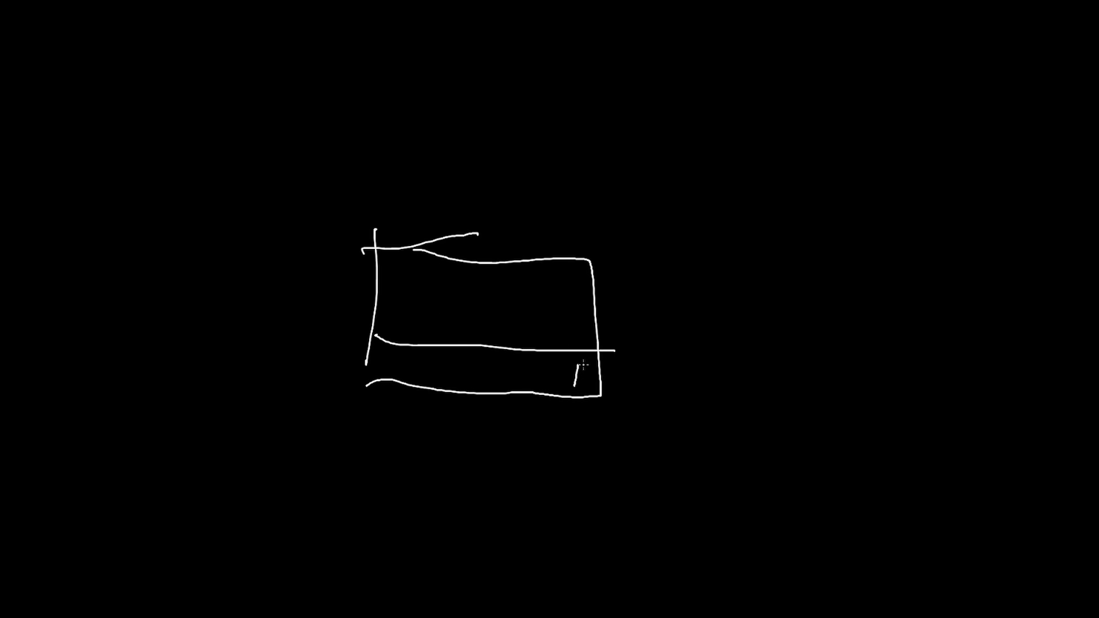
drag(587, 360, 580, 389)
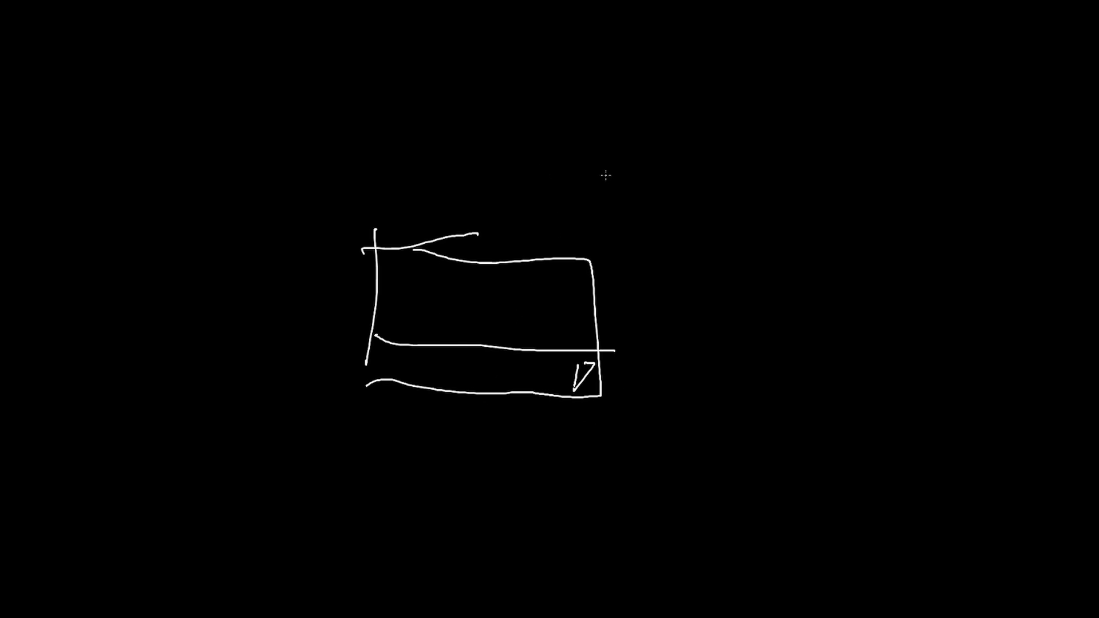
drag(427, 270, 430, 298)
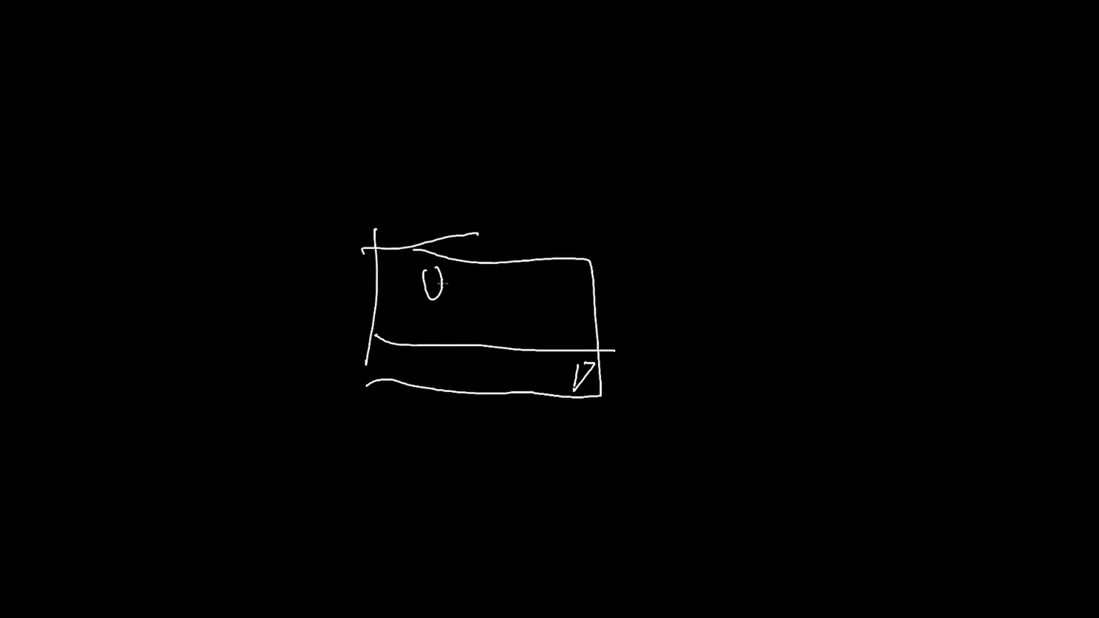
drag(431, 298, 427, 347)
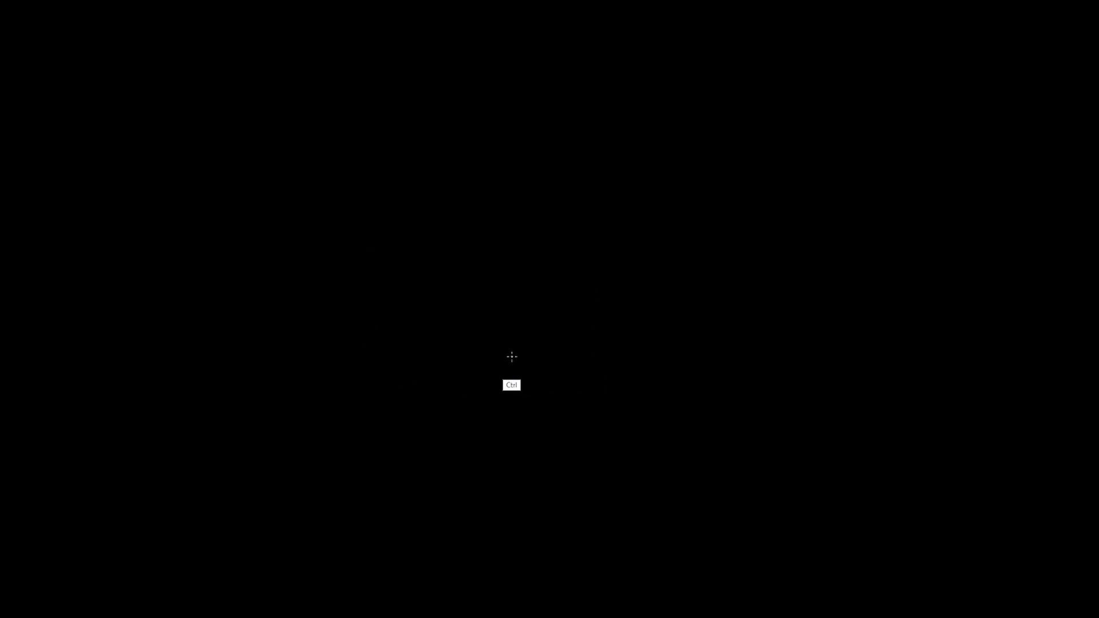
Step: Draw the rectangle's straight right side and top edge to close a clean outline
key(ctrl)
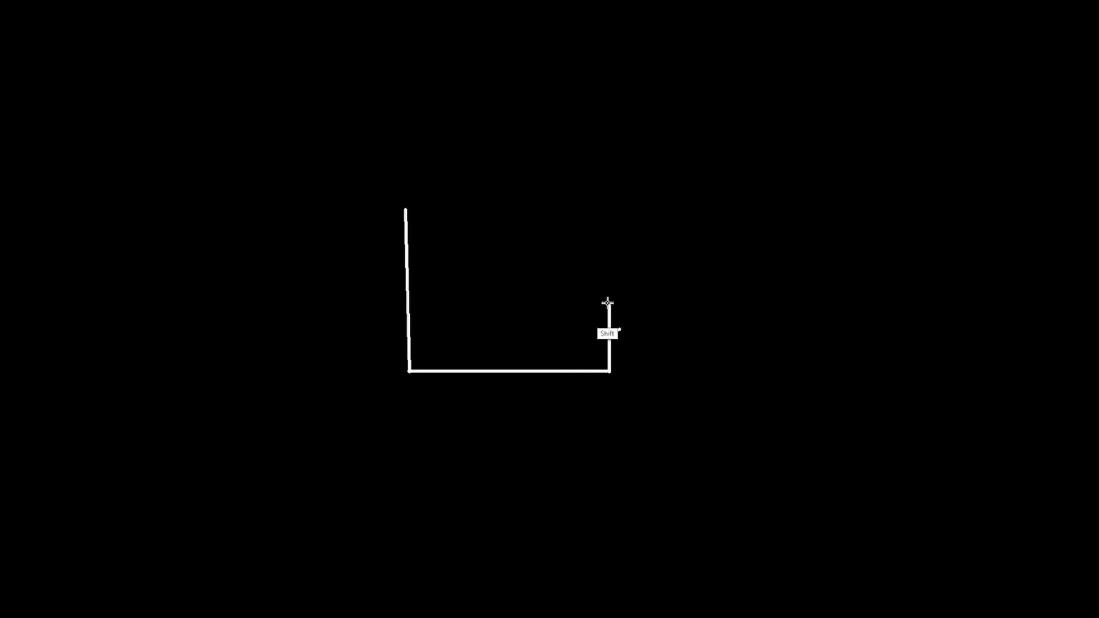
drag(609, 303, 609, 205)
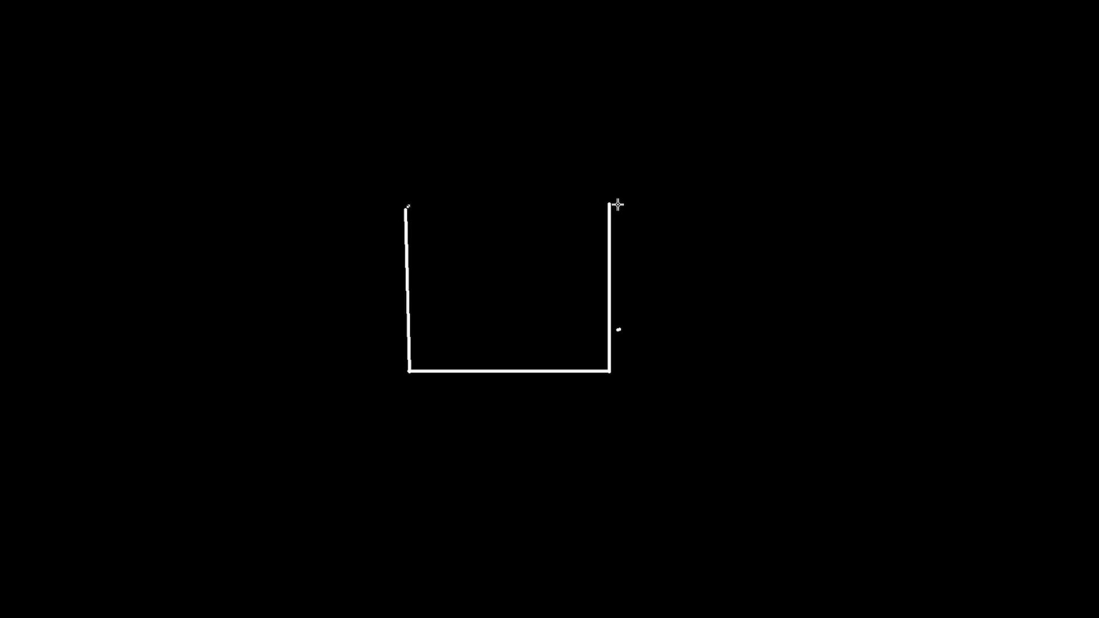
drag(616, 204, 405, 203)
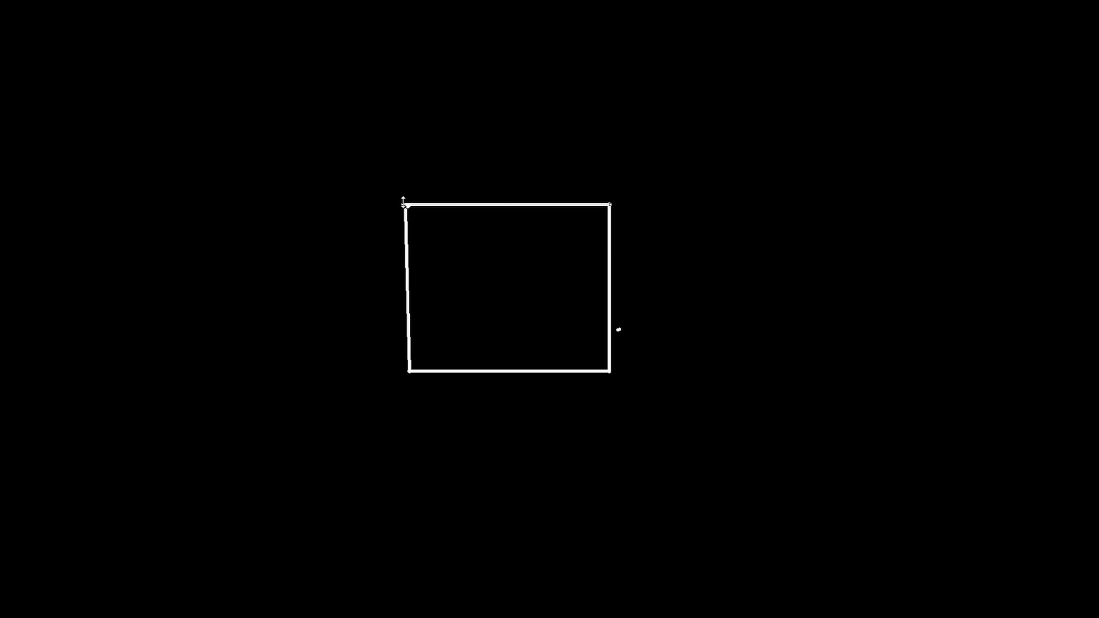
mouse_move(473, 267)
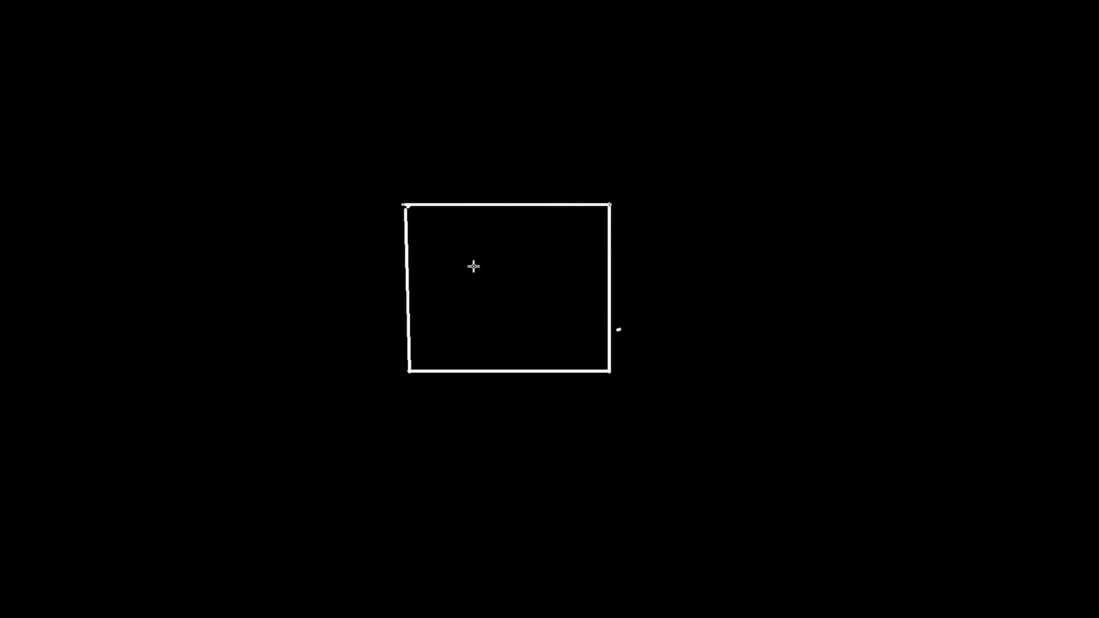
mouse_move(447, 261)
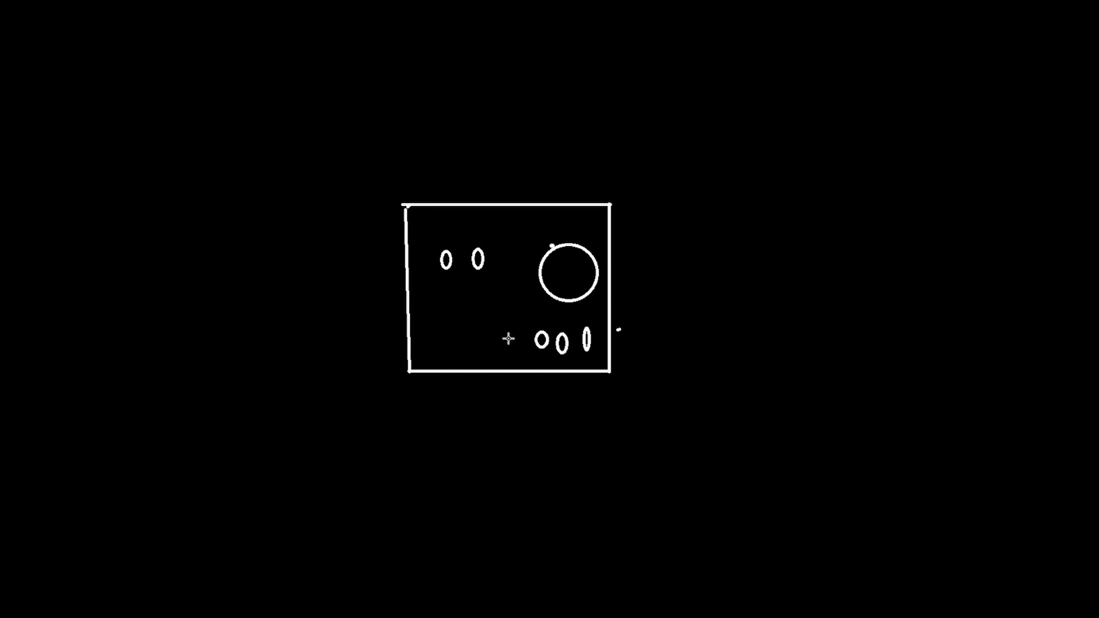
mouse_move(448, 314)
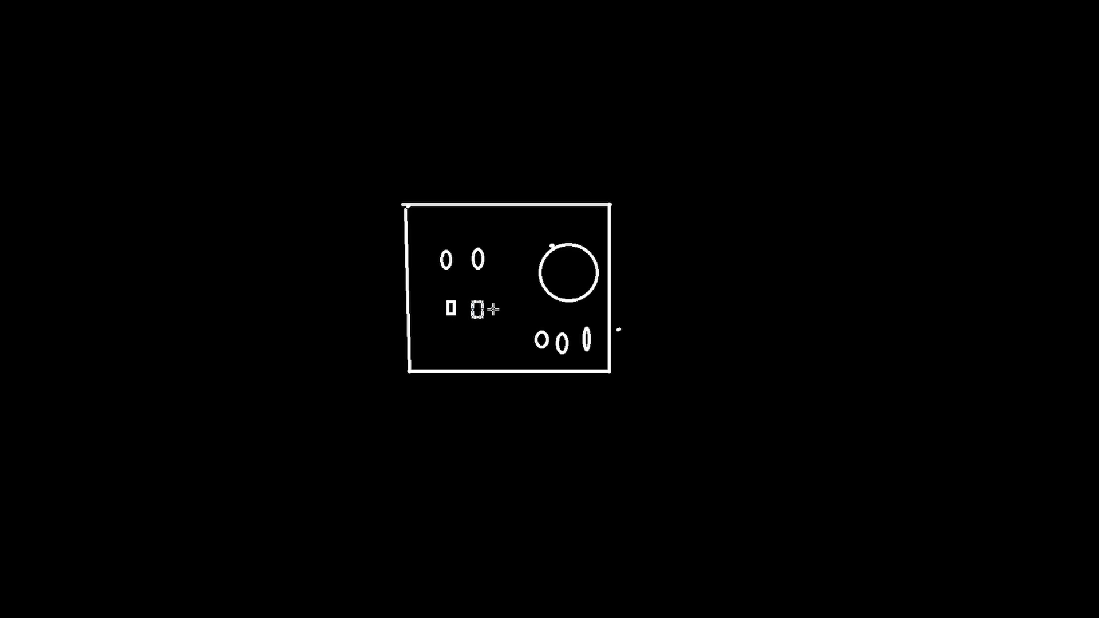
mouse_move(435, 307)
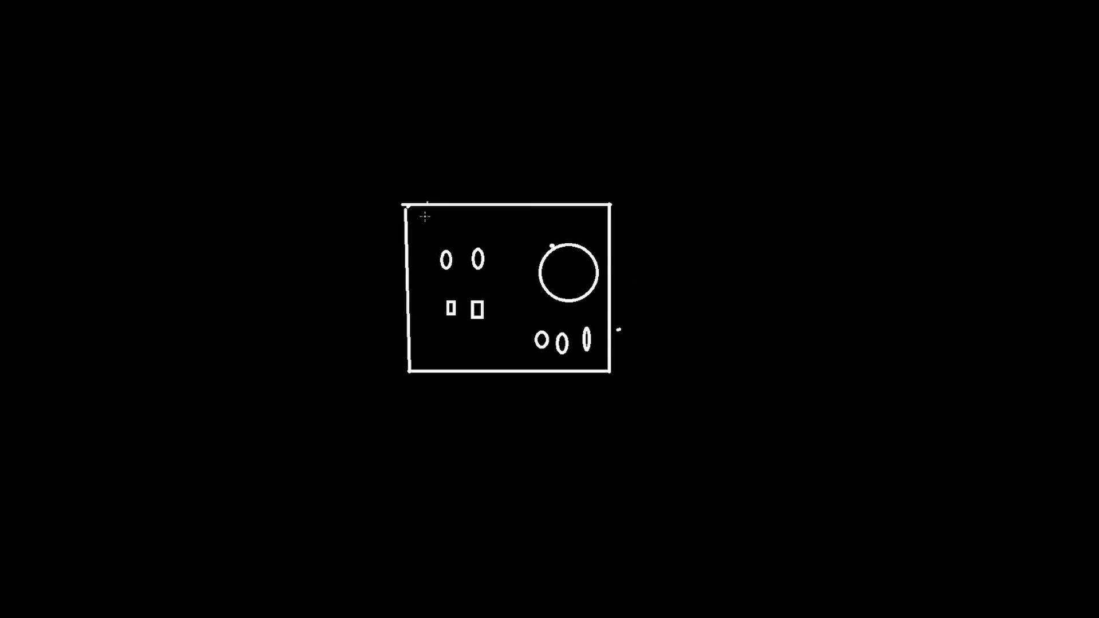
mouse_move(480, 361)
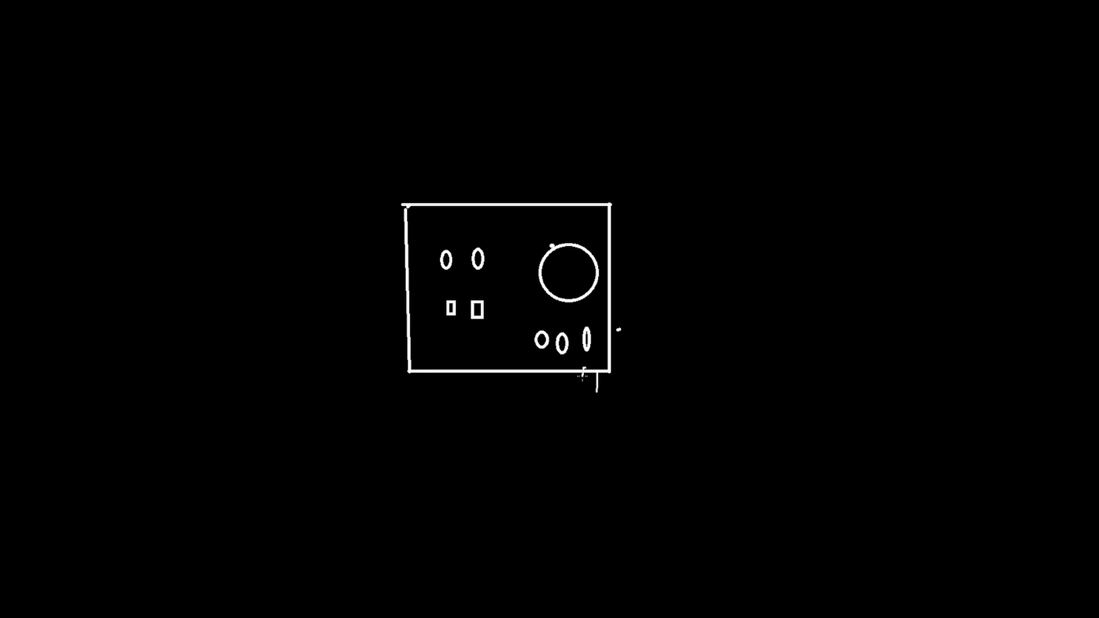
mouse_move(423, 360)
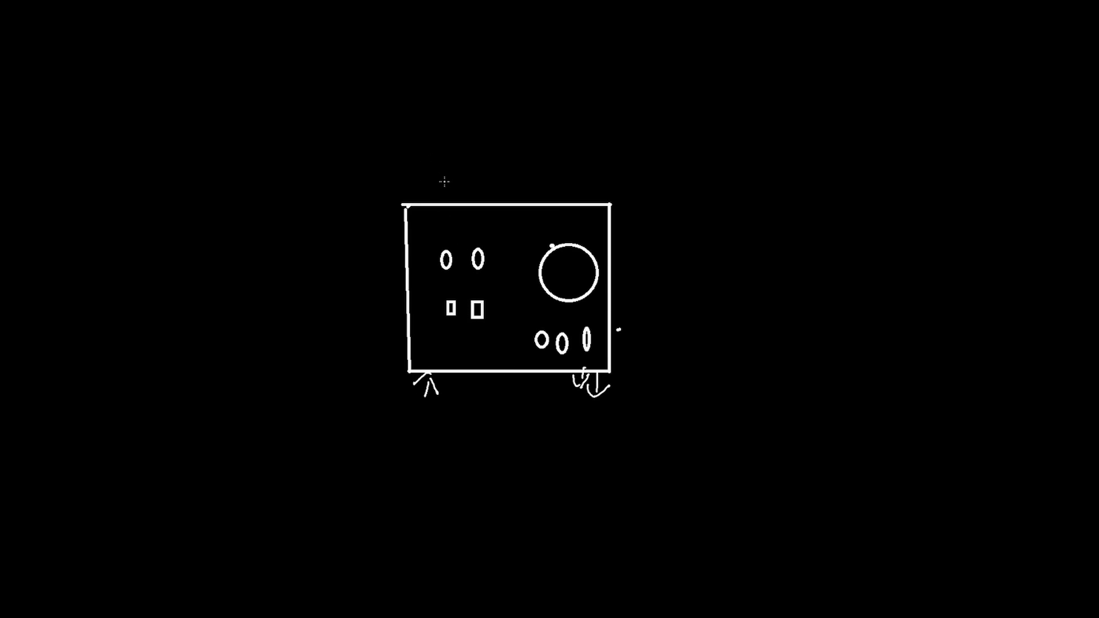
mouse_move(422, 171)
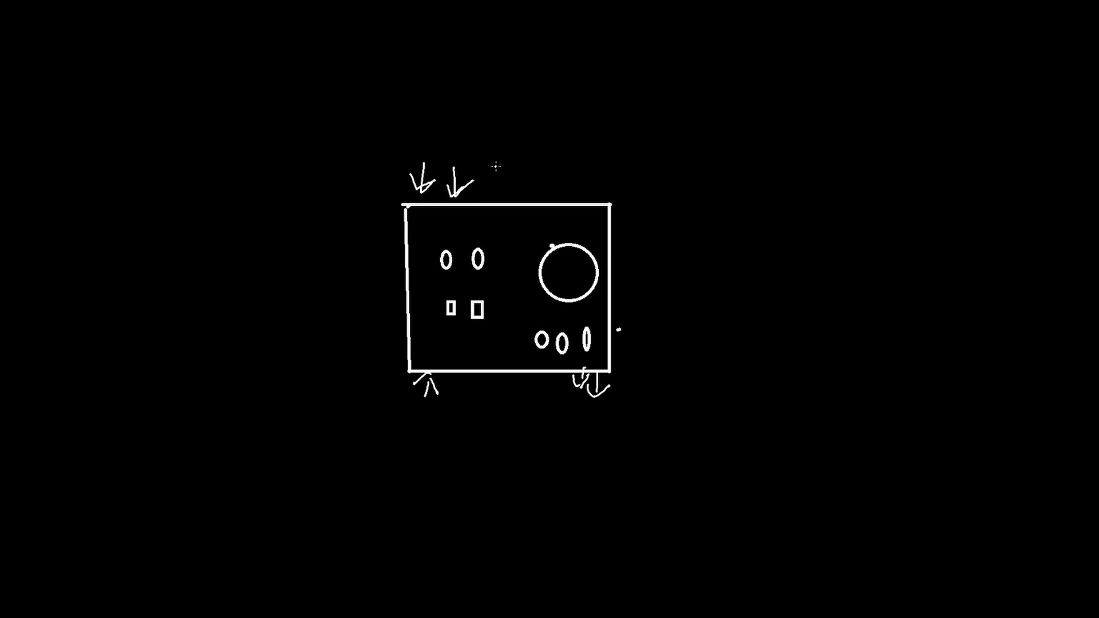
Step: Add connector marks on the box's top edge and write the 'ID14 MK2' label beside it
drag(498, 189, 505, 165)
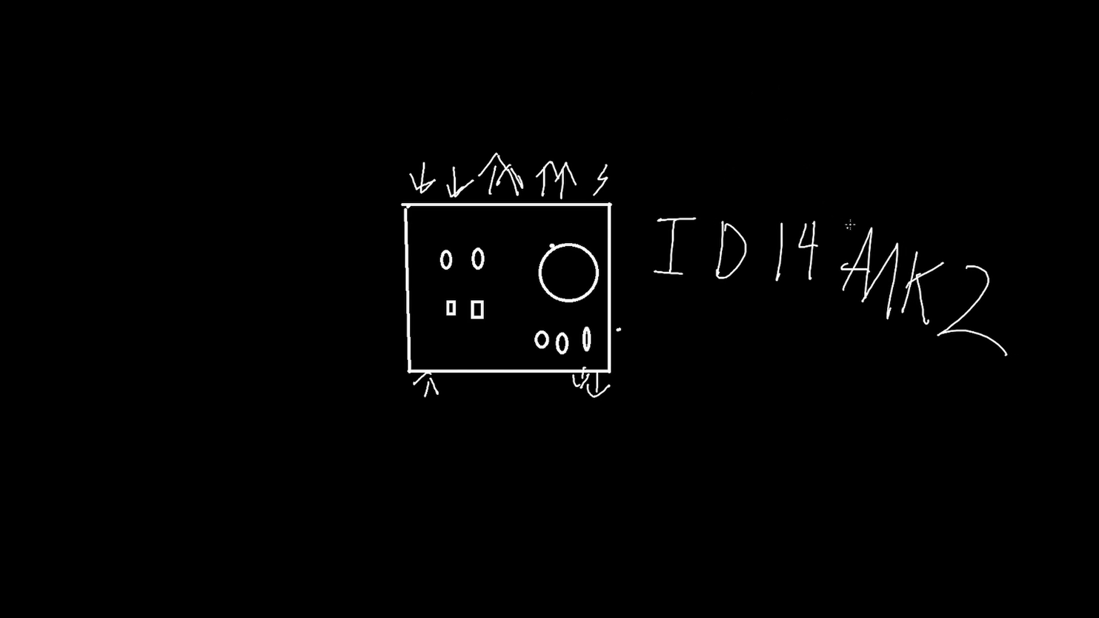
drag(763, 348, 848, 204)
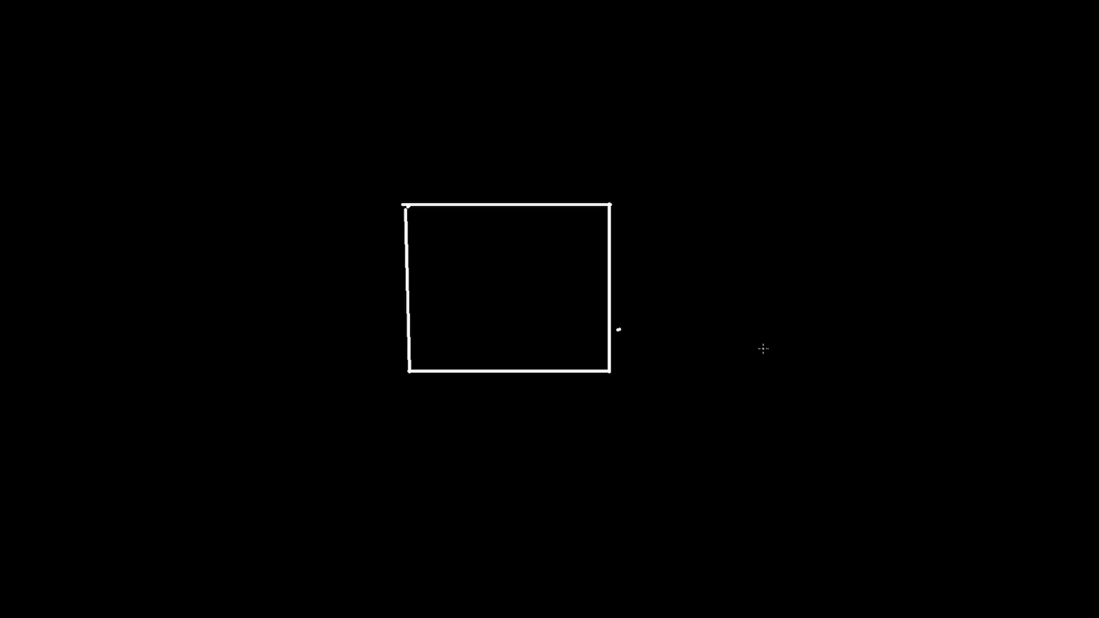
mouse_move(263, 142)
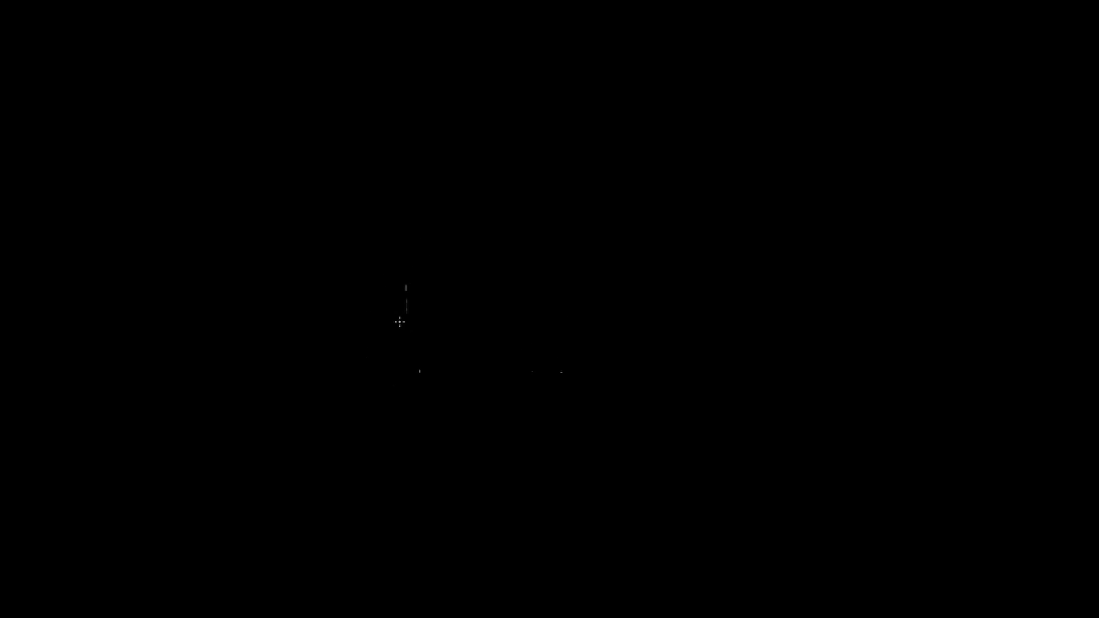
mouse_move(531, 353)
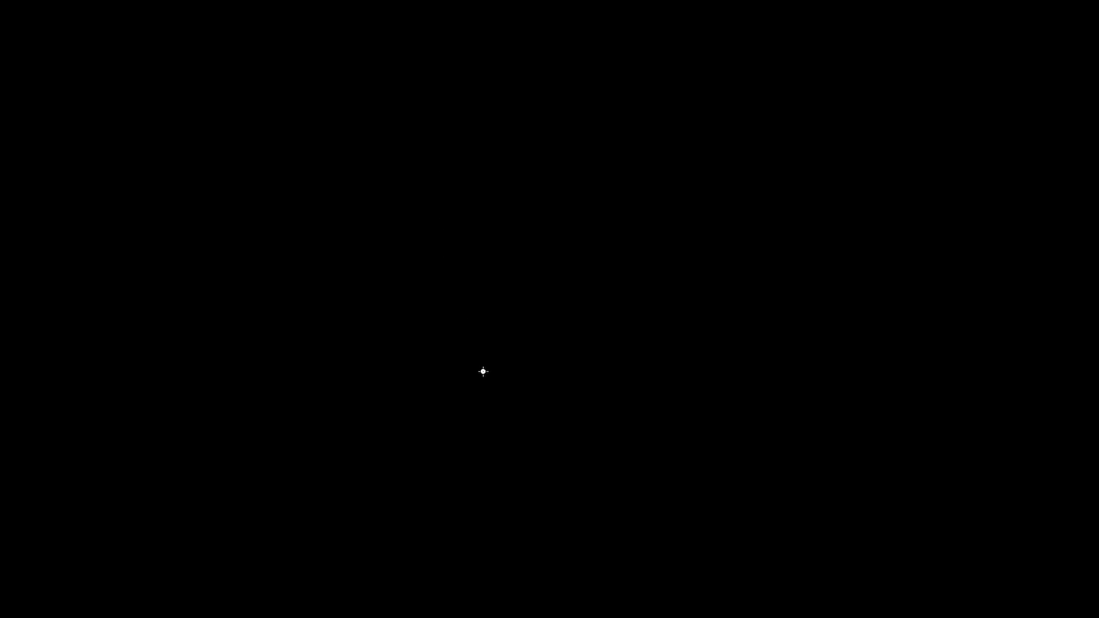
mouse_move(389, 219)
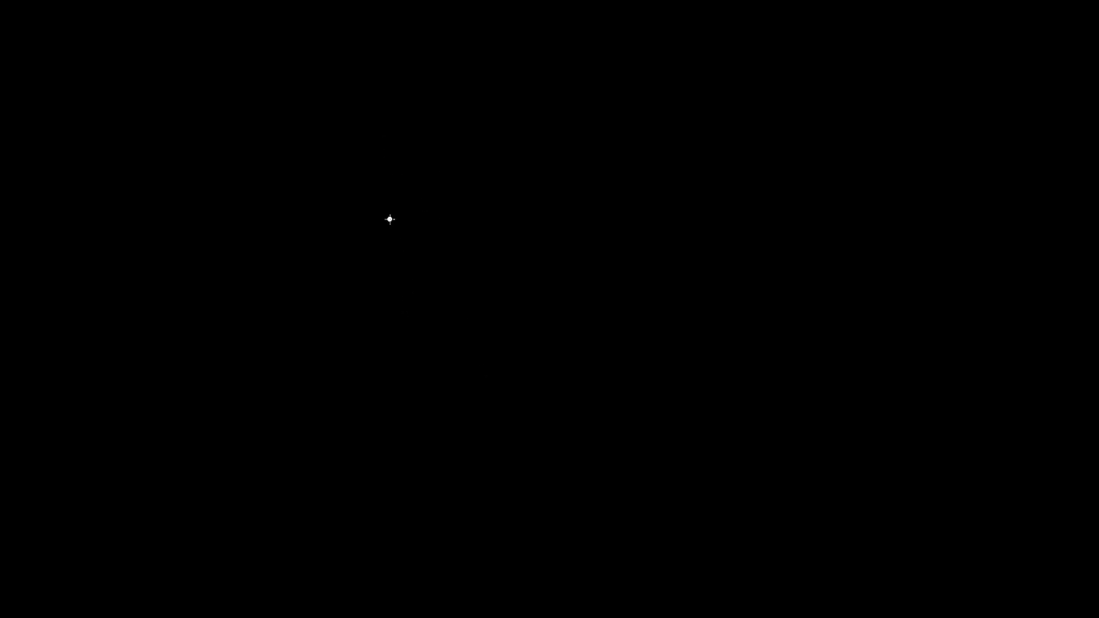
mouse_move(389, 193)
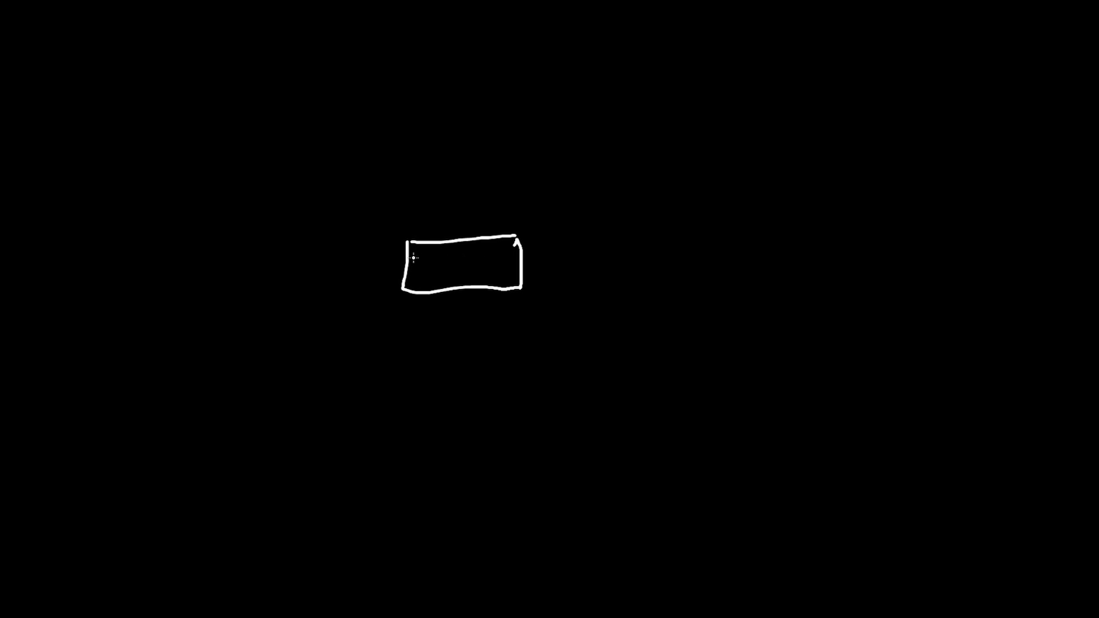
drag(410, 256, 361, 248)
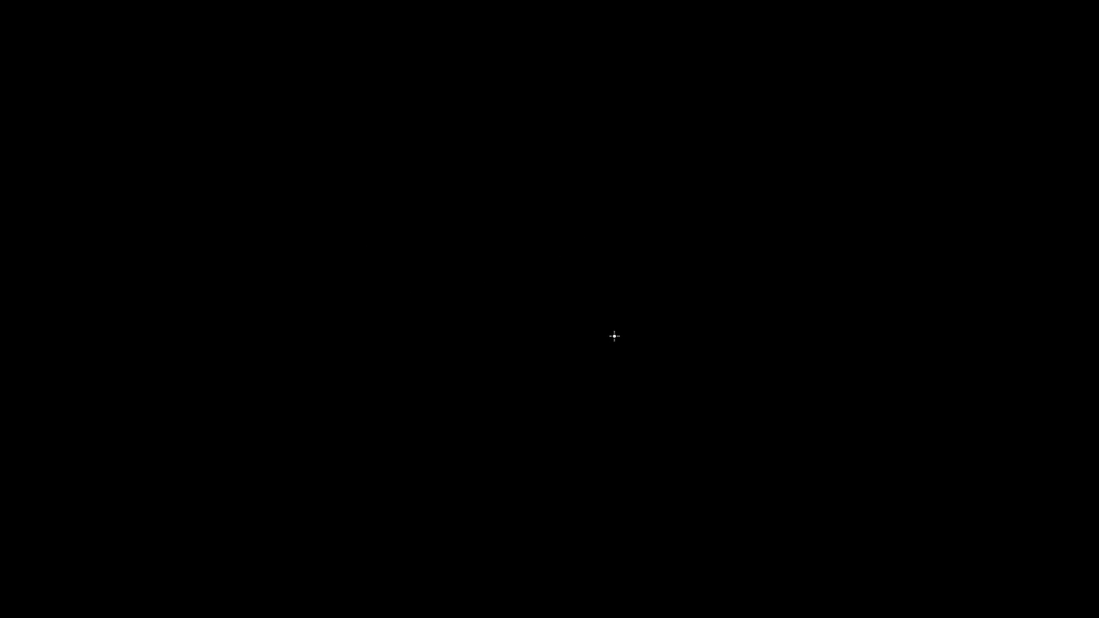
mouse_move(561, 344)
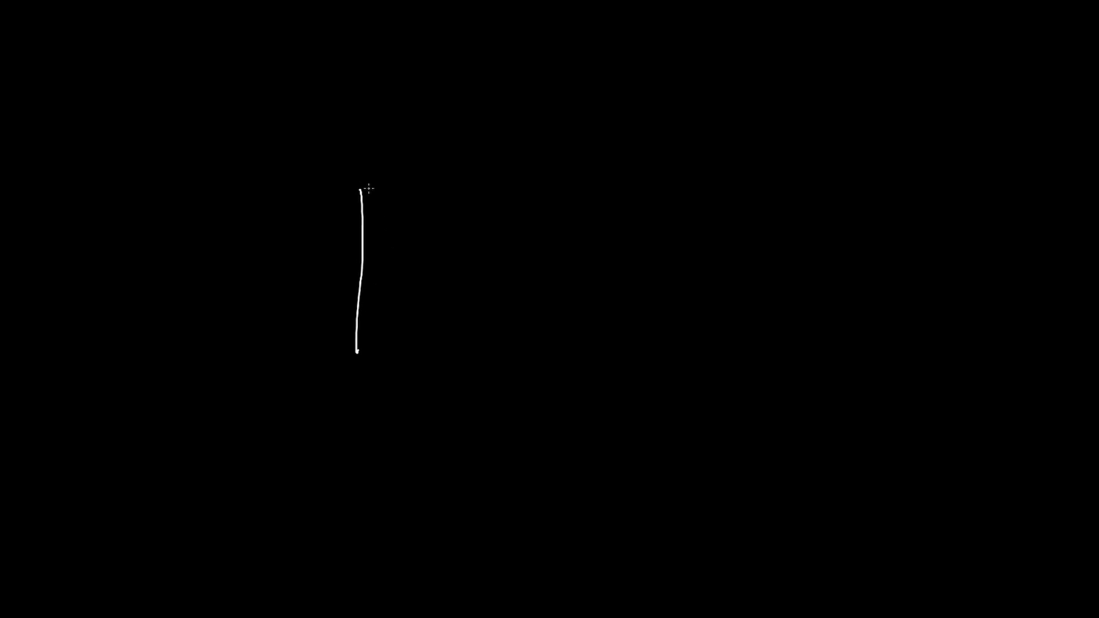
Step: Draw the right speaker box with woofer, tweeter and a wavy cable trailing from it
drag(361, 191, 538, 203)
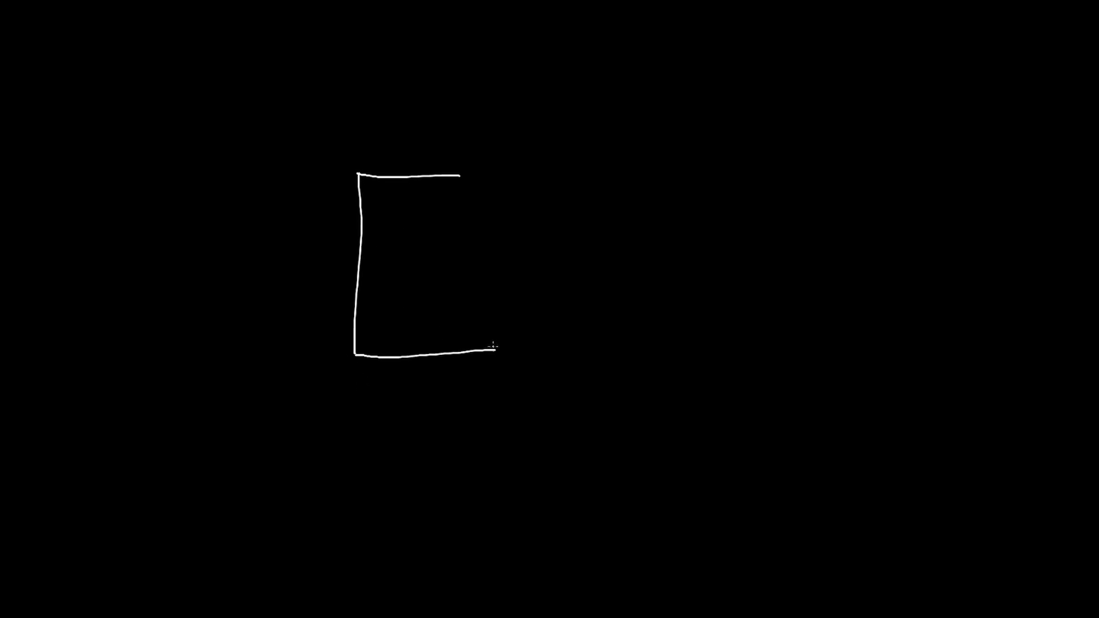
drag(463, 174, 456, 361)
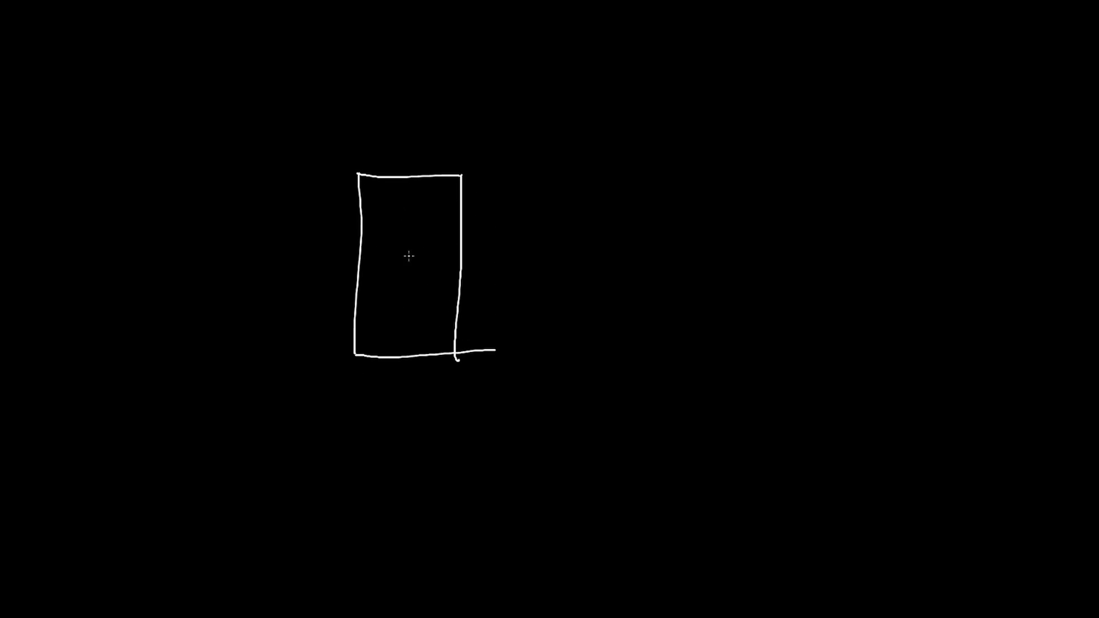
mouse_move(420, 260)
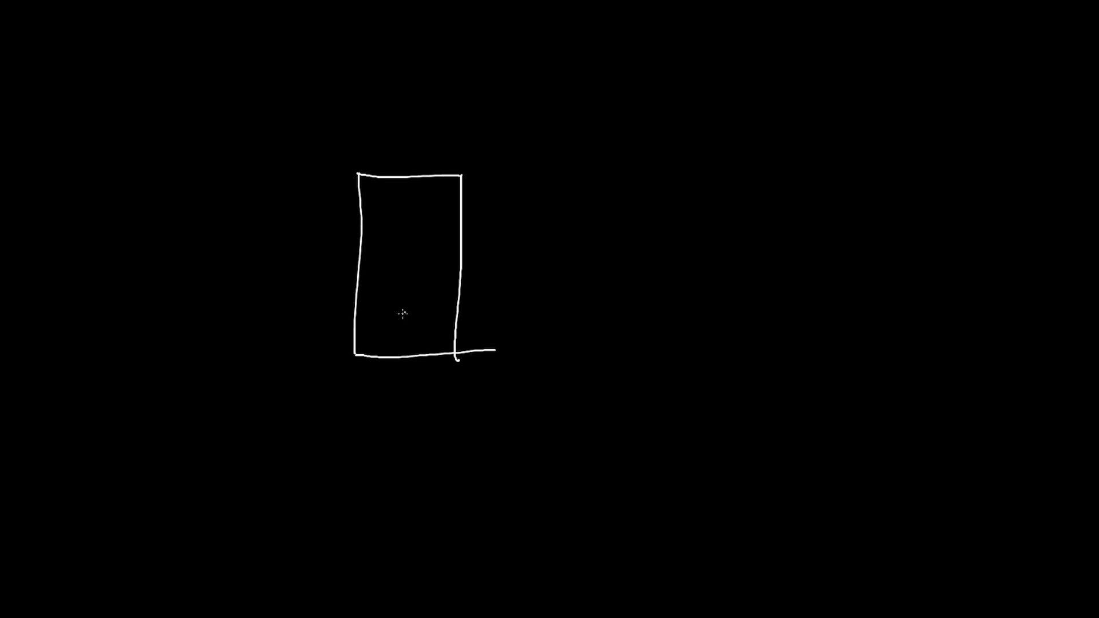
drag(399, 270, 402, 323)
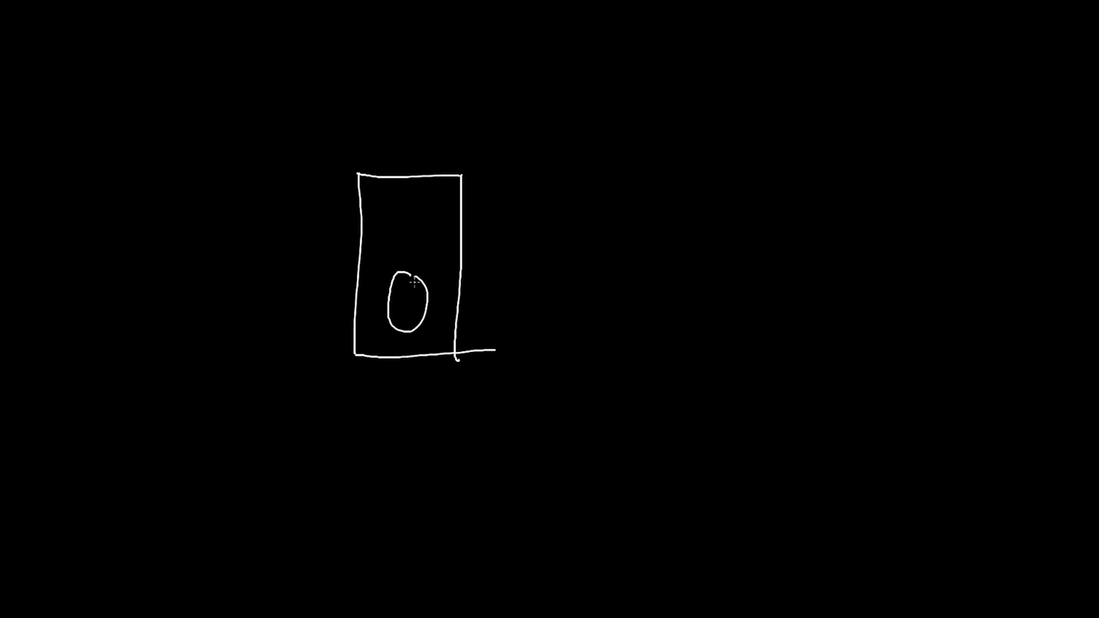
drag(399, 227, 410, 211)
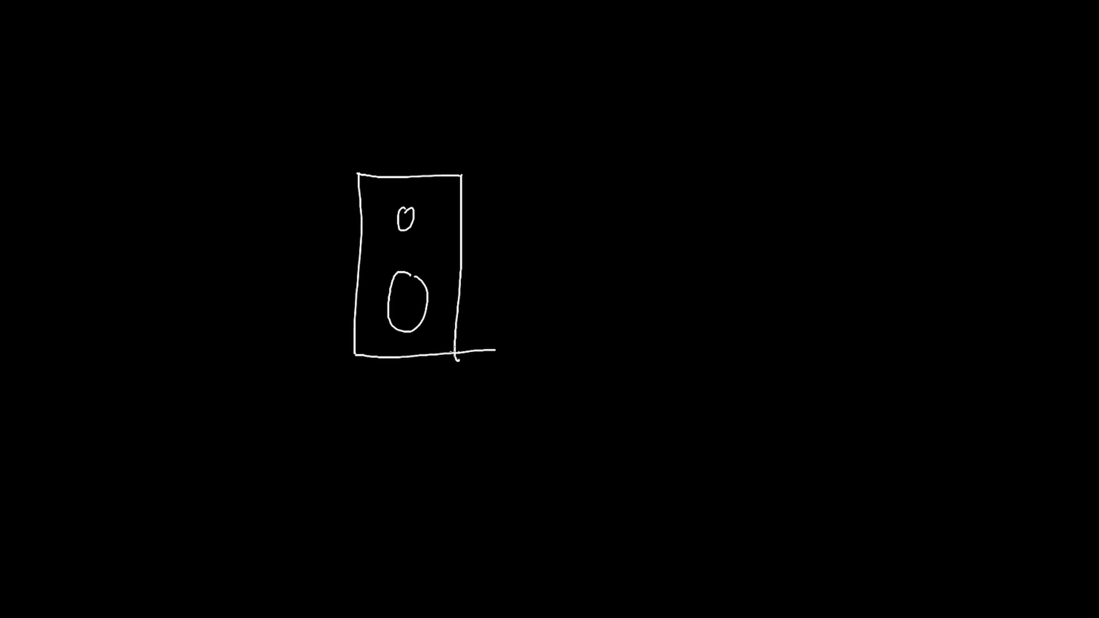
drag(459, 353, 616, 297)
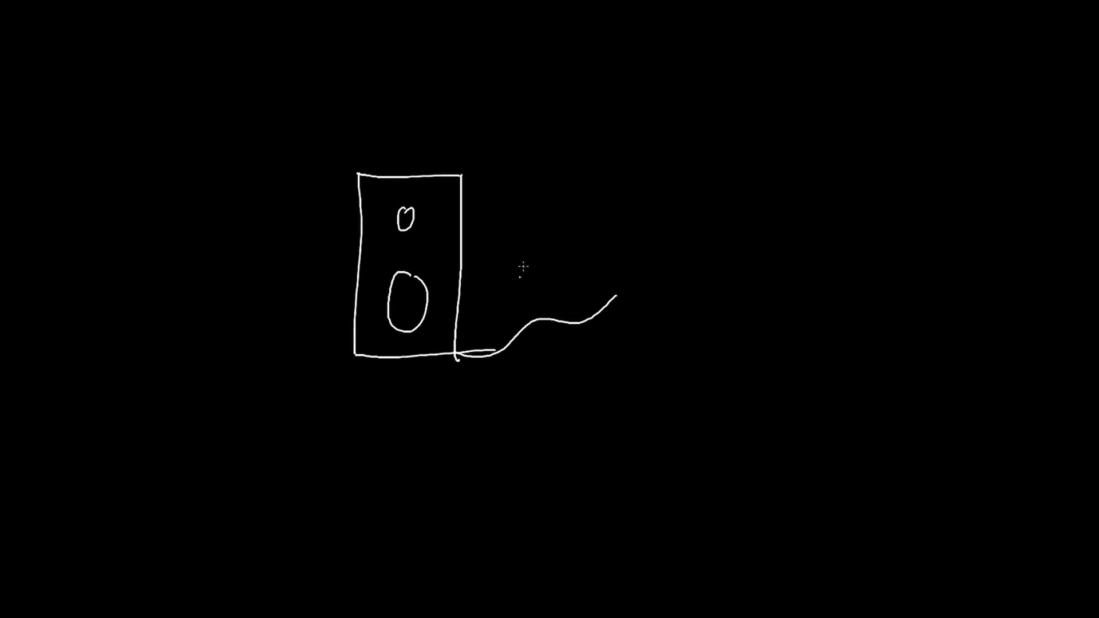
mouse_move(240, 216)
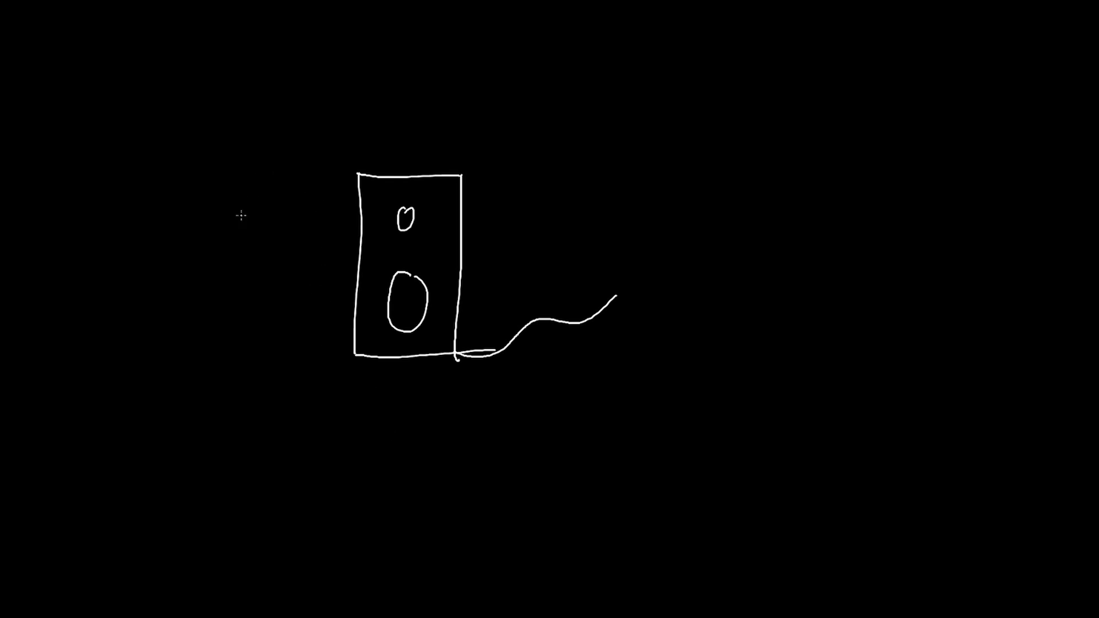
Step: Draw a second speaker on the left with tweeter, woofer and cables toward the mixer
drag(162, 170, 155, 358)
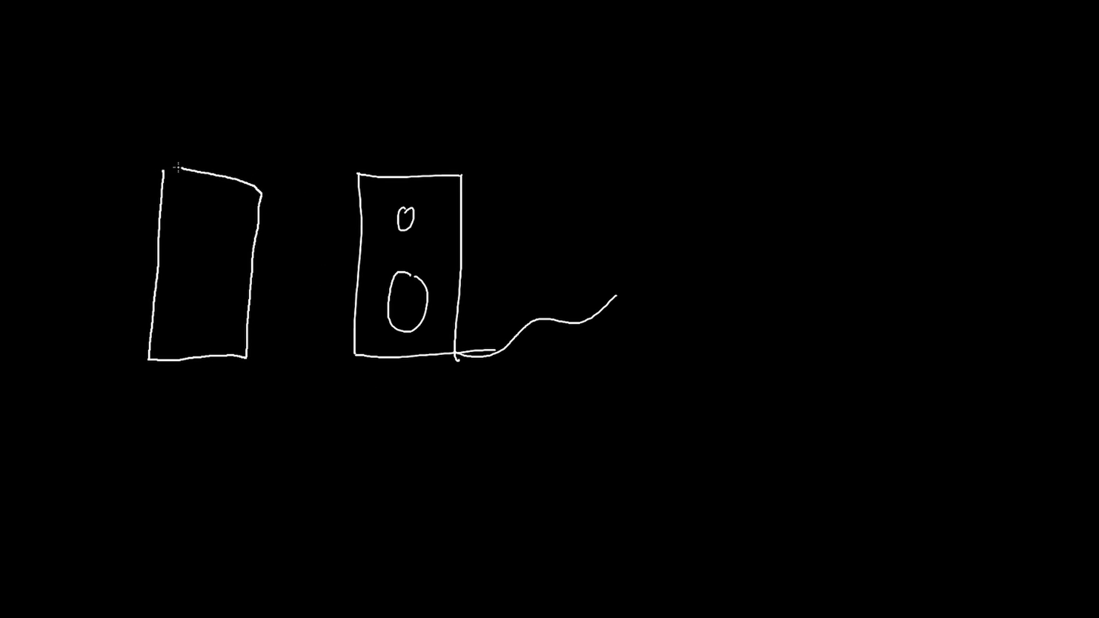
drag(204, 210, 214, 231)
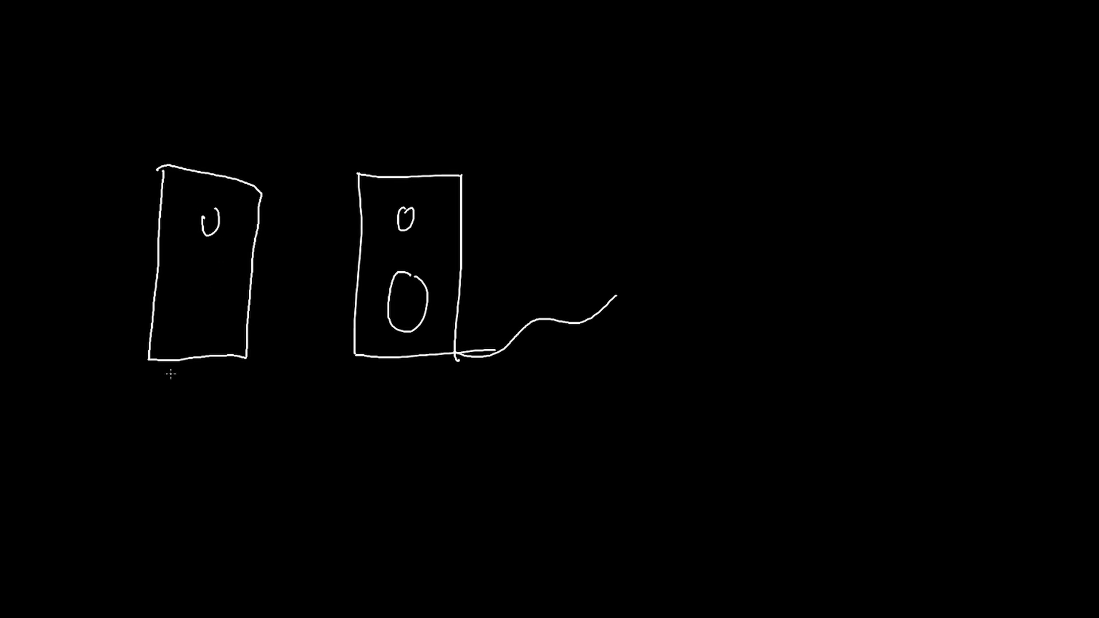
drag(185, 277, 207, 323)
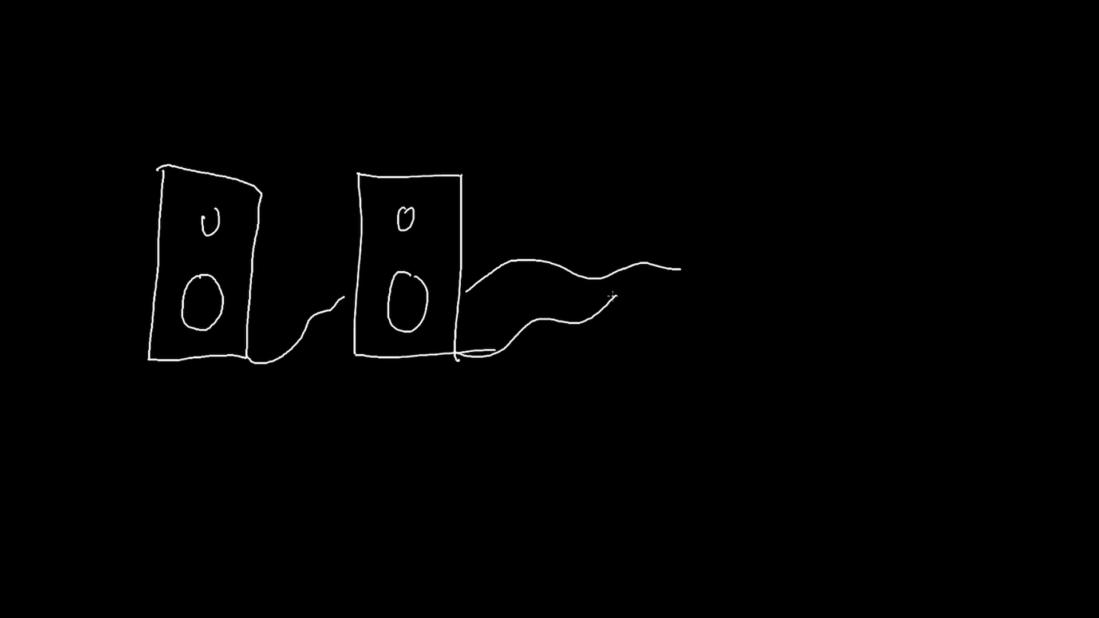
drag(617, 295, 736, 323)
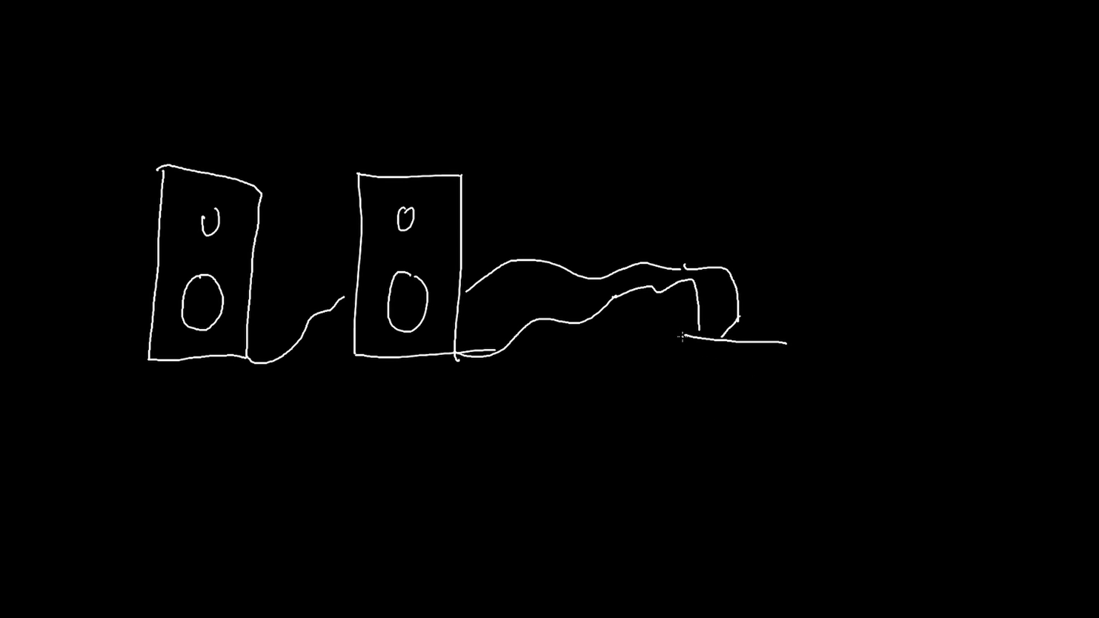
Step: Draw the mixer box with its knobs and small controls on its face
drag(679, 338, 826, 455)
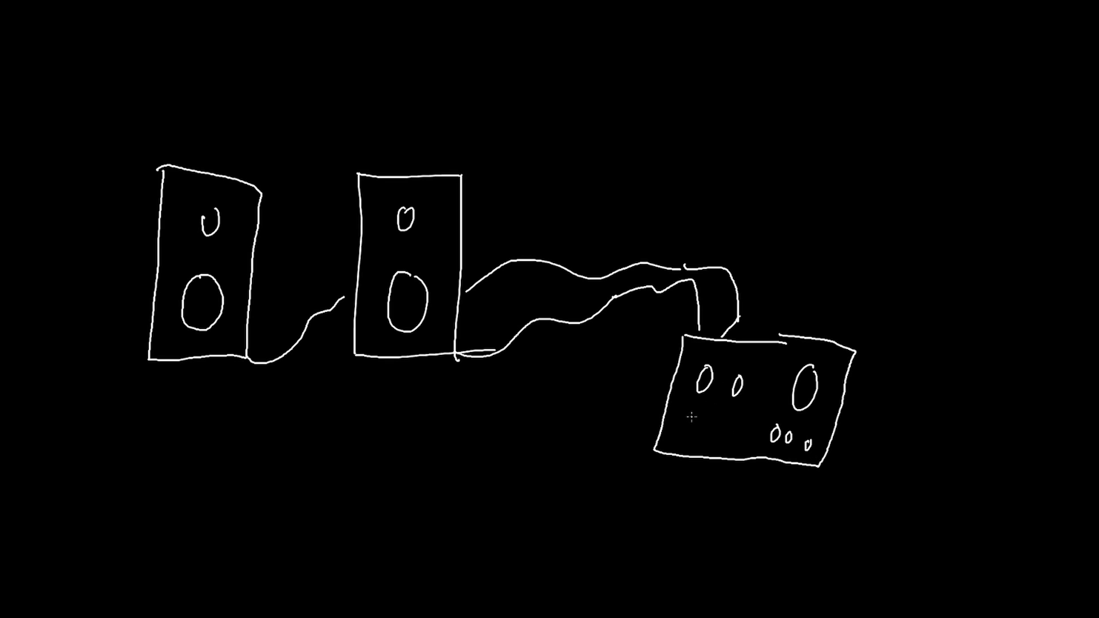
drag(697, 420, 725, 414)
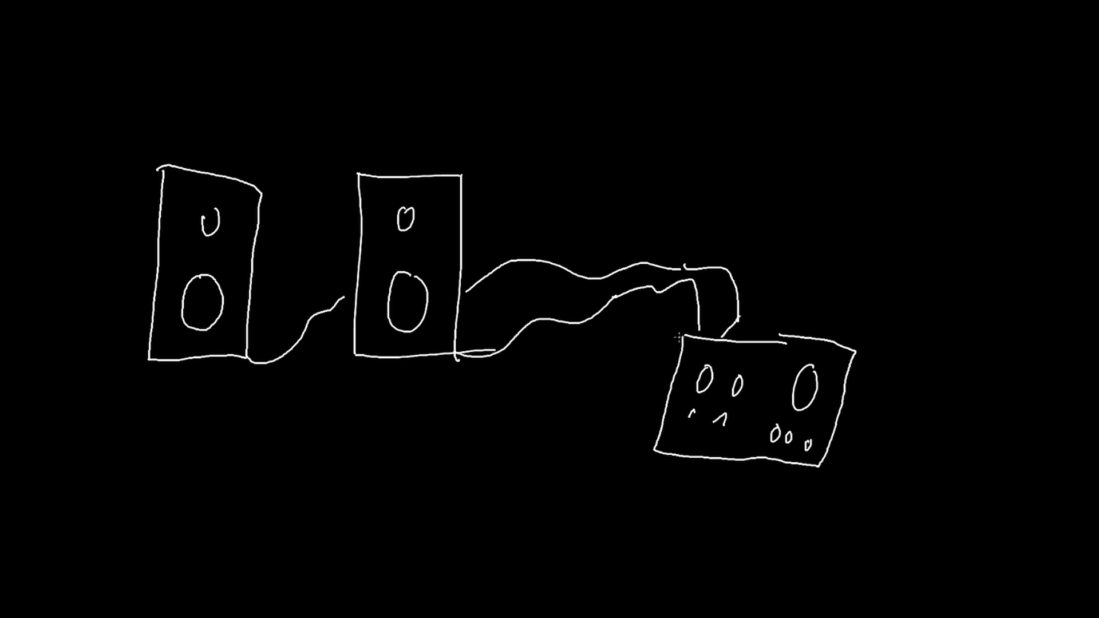
drag(679, 337, 858, 344)
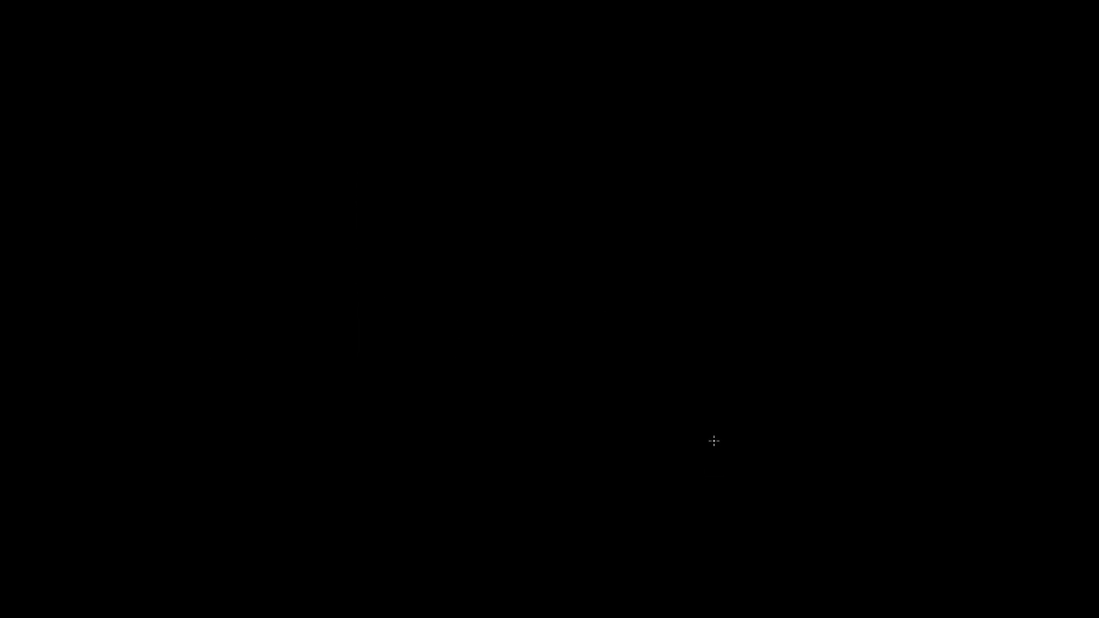
mouse_move(240, 101)
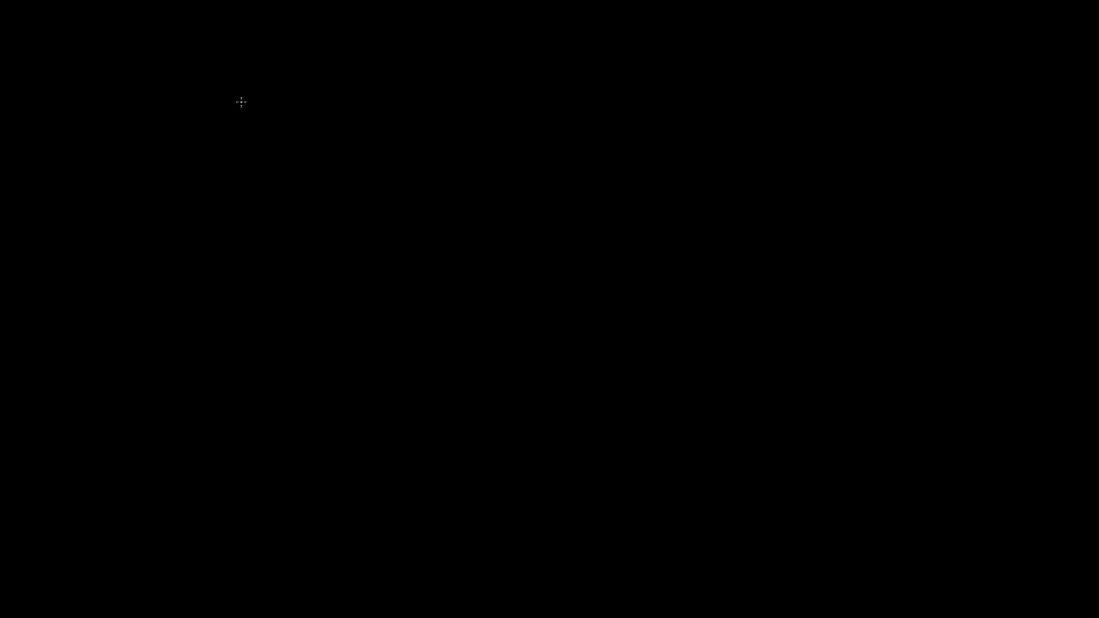
mouse_move(421, 292)
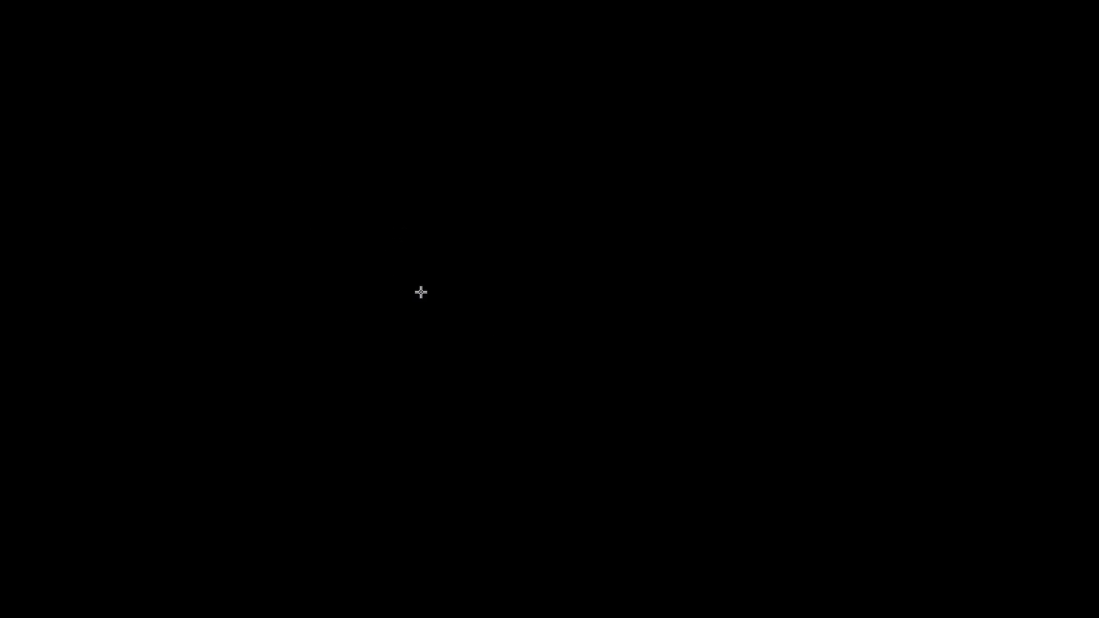
Step: Draw the cube's front and top faces and a squiggly line hanging below it
drag(421, 292, 440, 251)
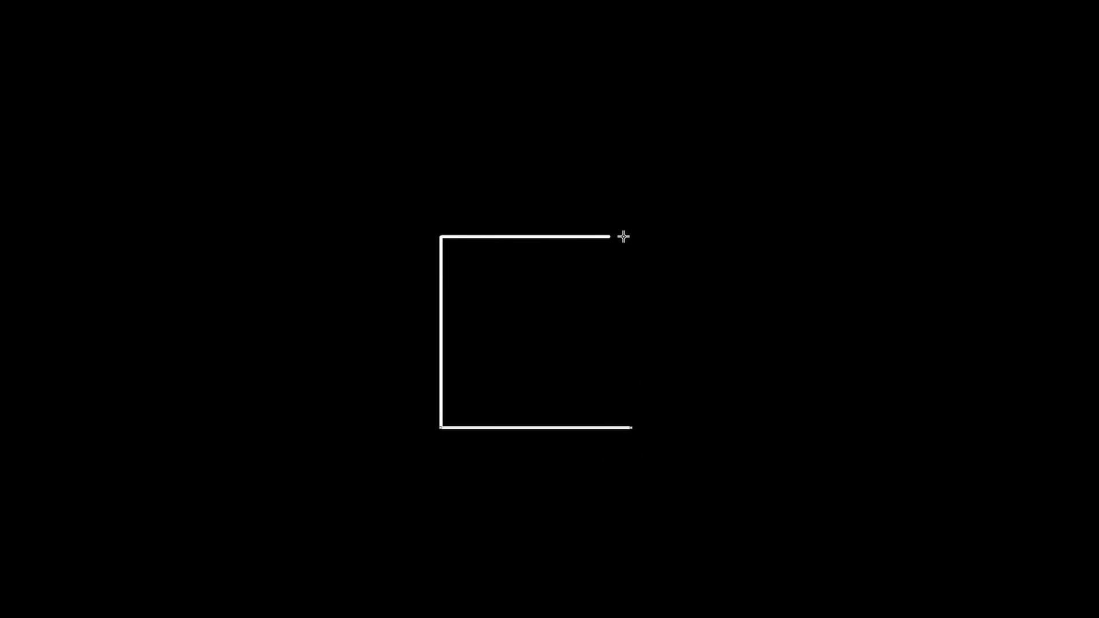
click(611, 426)
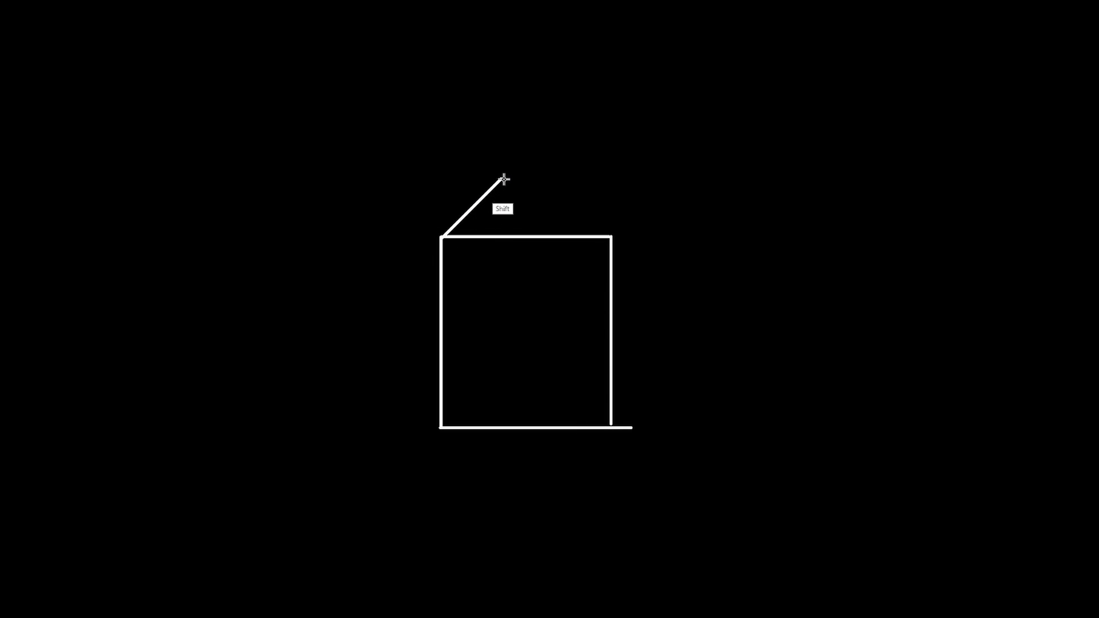
click(638, 235)
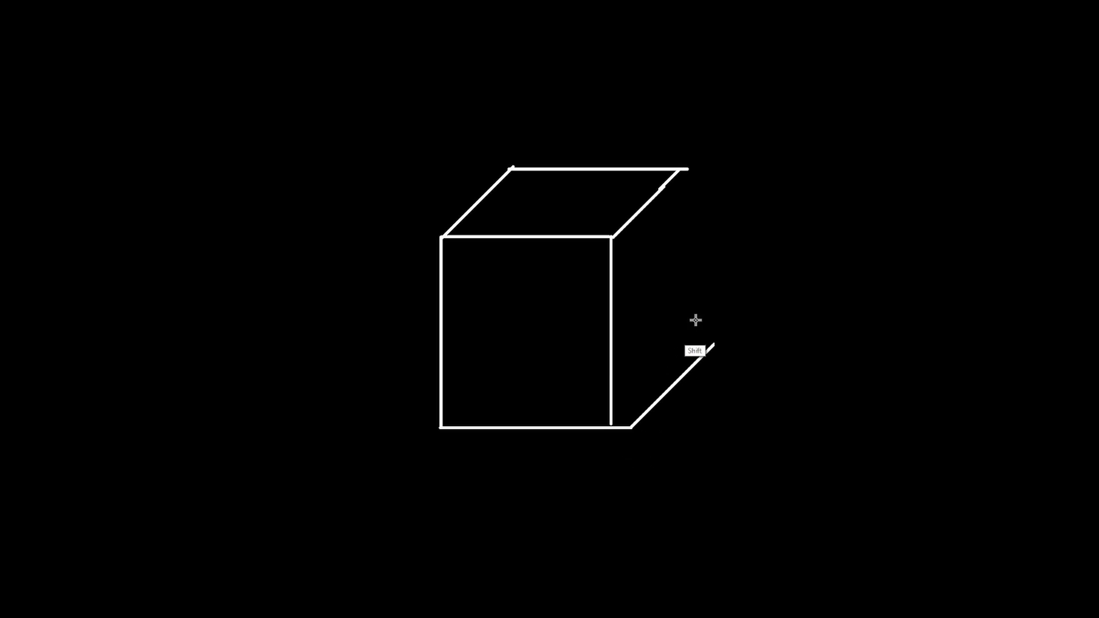
mouse_move(672, 333)
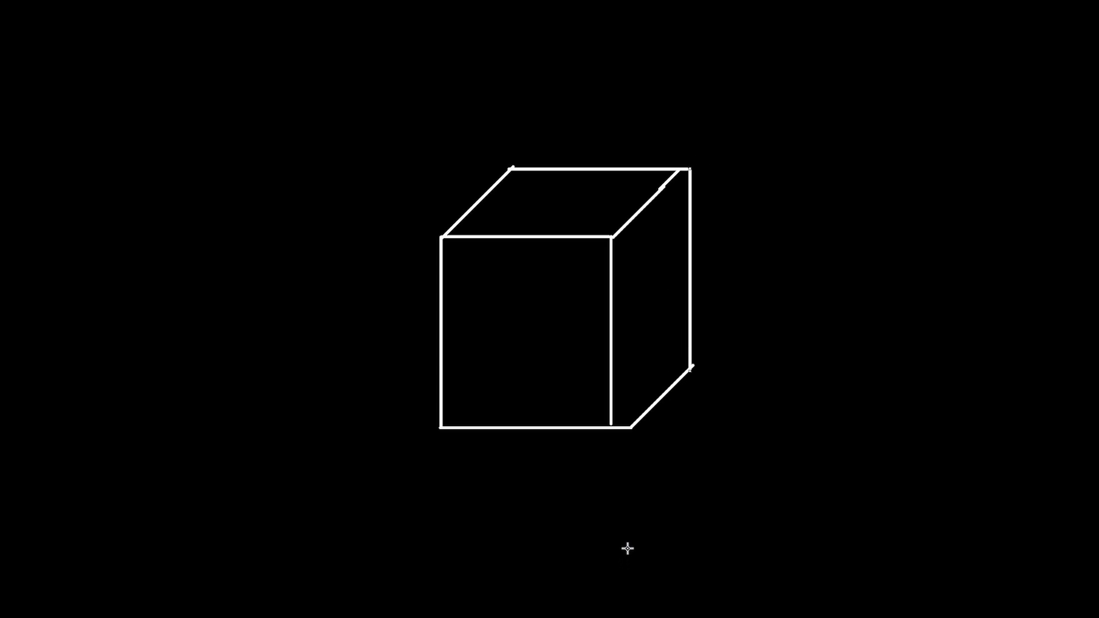
mouse_move(538, 357)
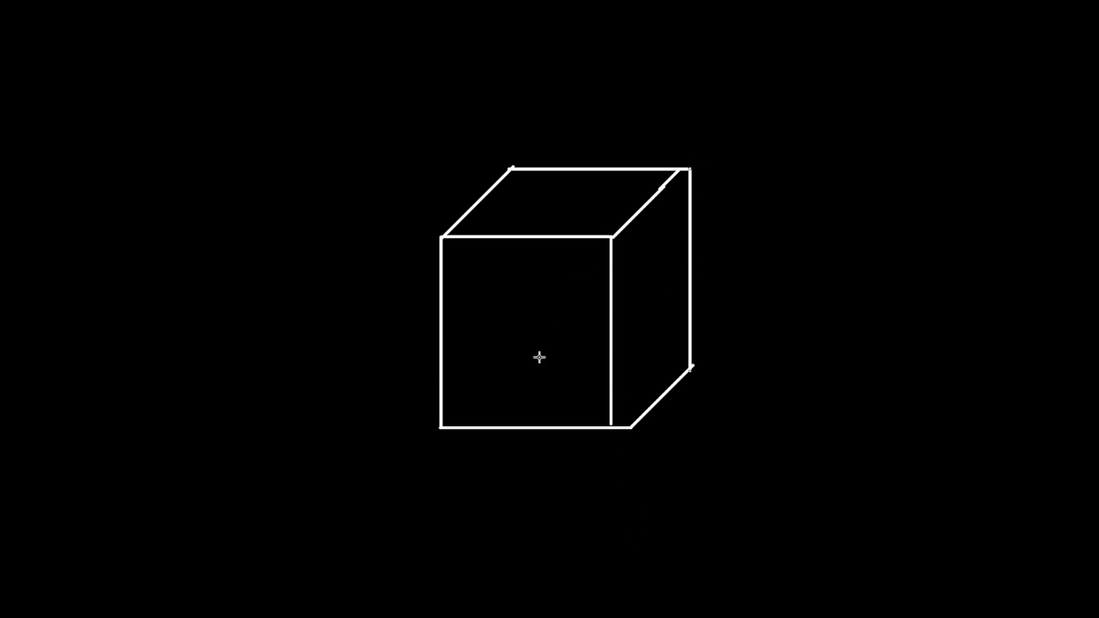
mouse_move(513, 311)
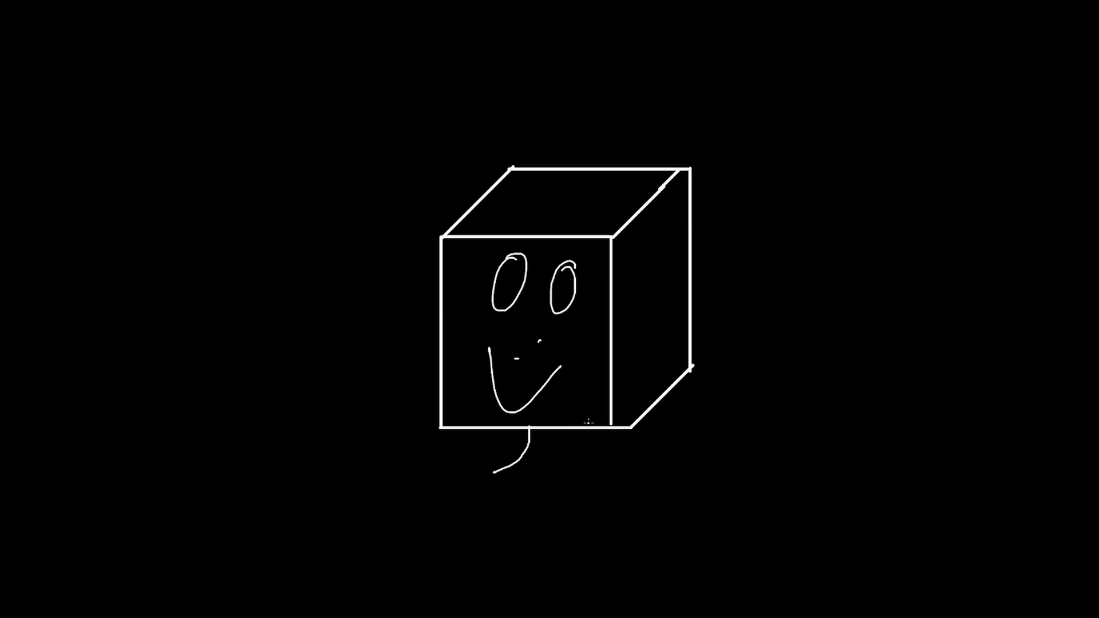
drag(532, 441, 361, 508)
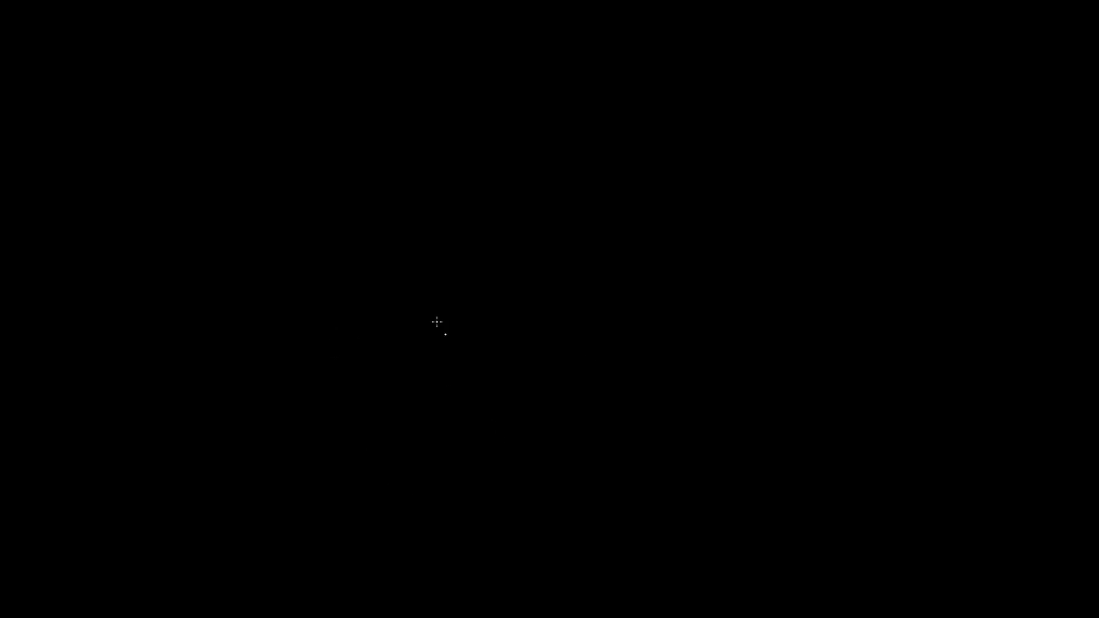
mouse_move(389, 441)
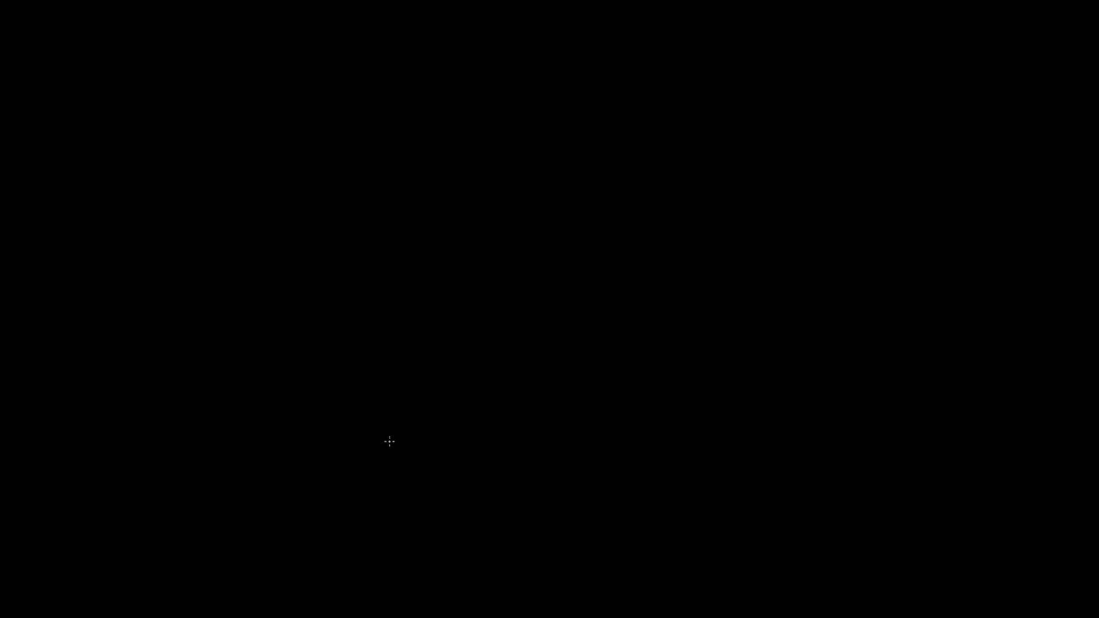
mouse_move(345, 277)
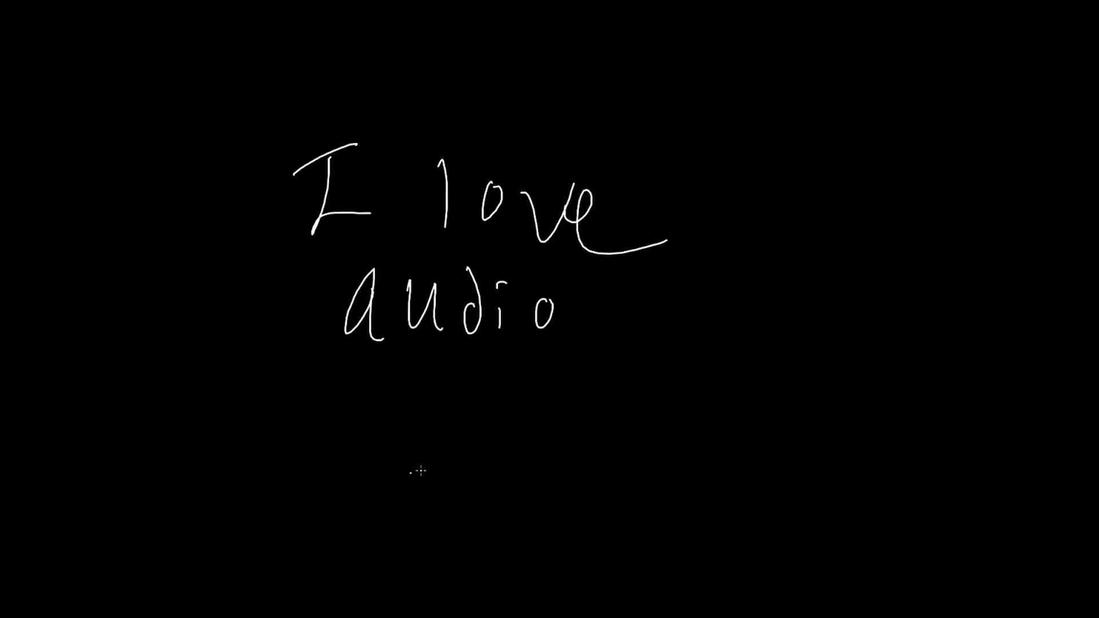
mouse_move(616, 463)
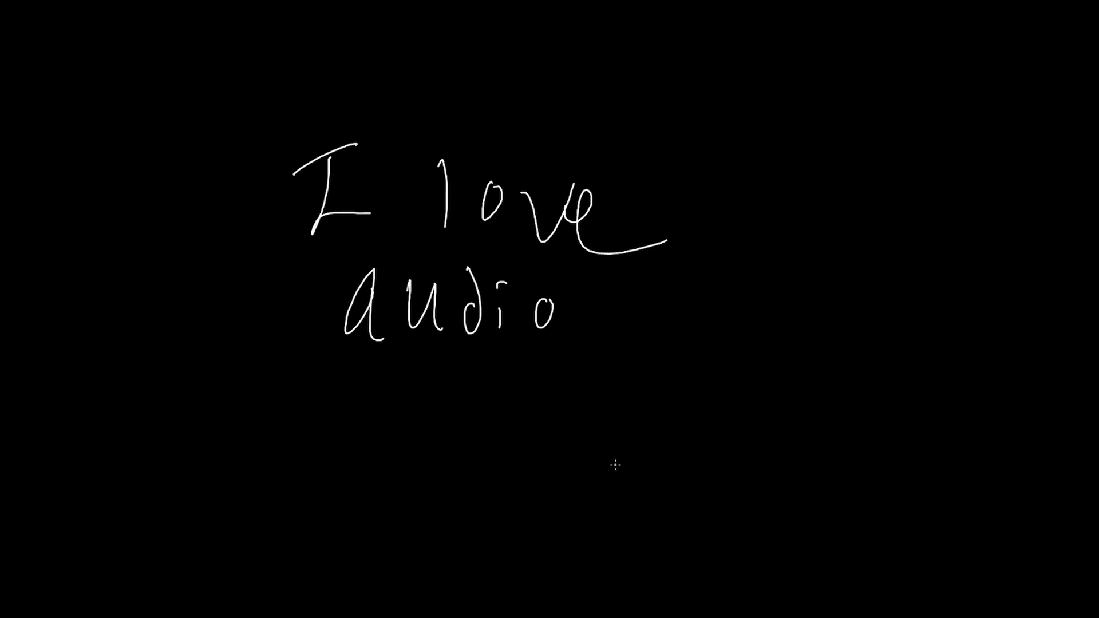
mouse_move(631, 393)
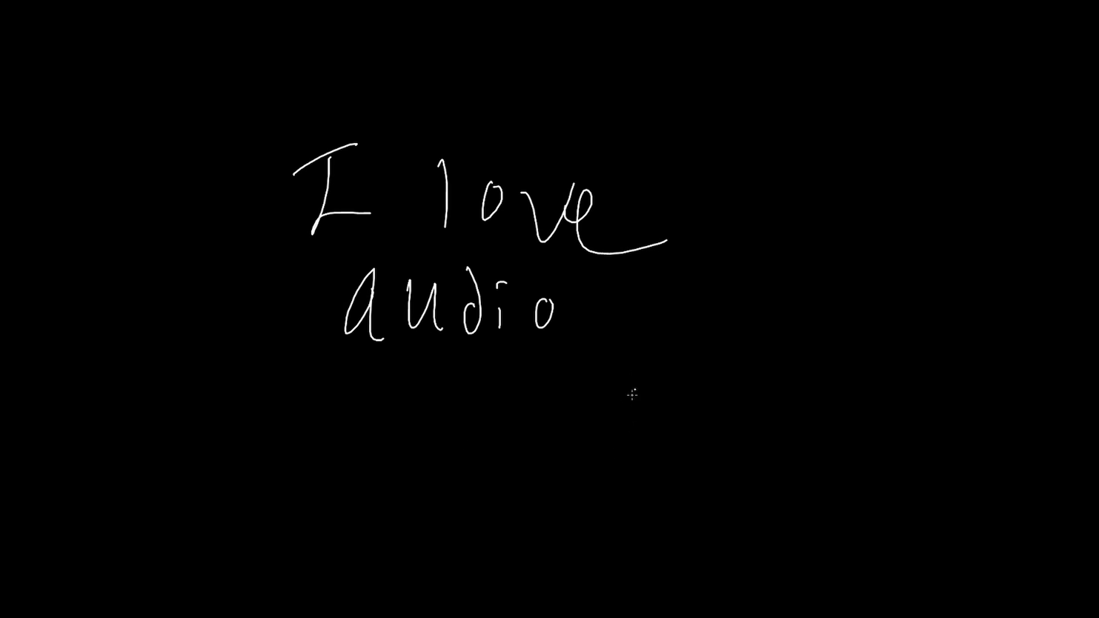
mouse_move(711, 338)
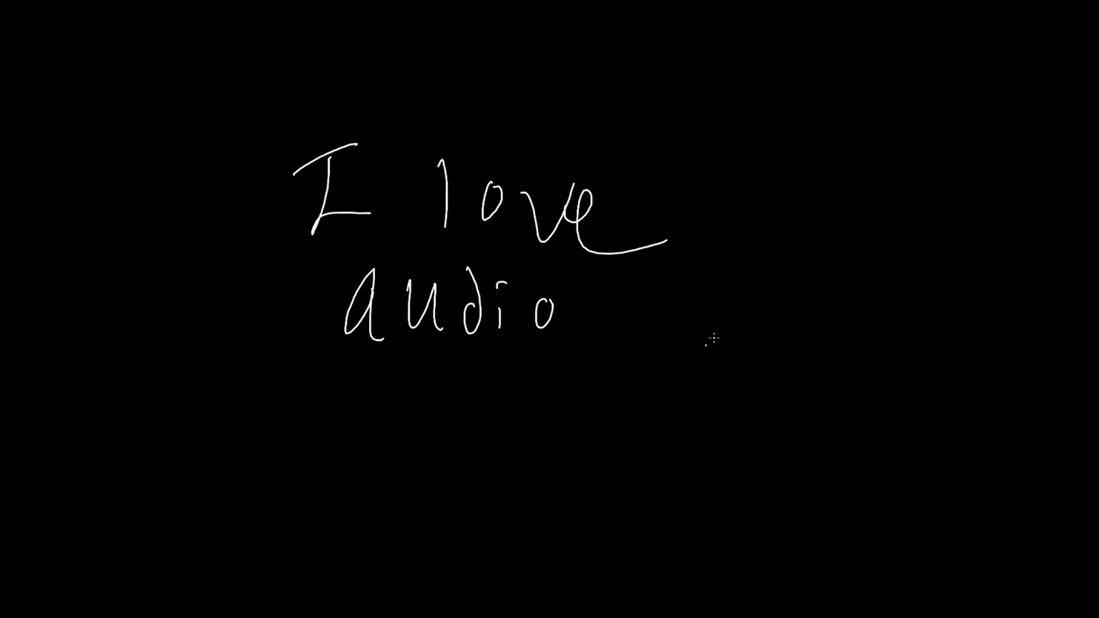
Step: Draw a stick figure with a thought bubble holding a small mixer with knobs
drag(729, 336, 749, 505)
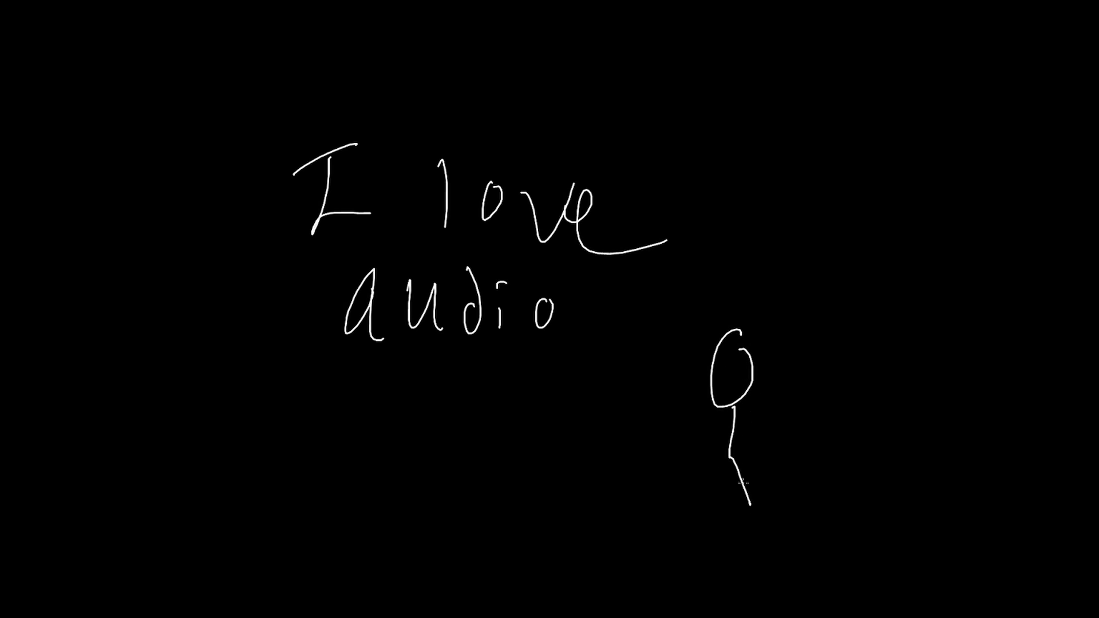
drag(740, 435, 785, 280)
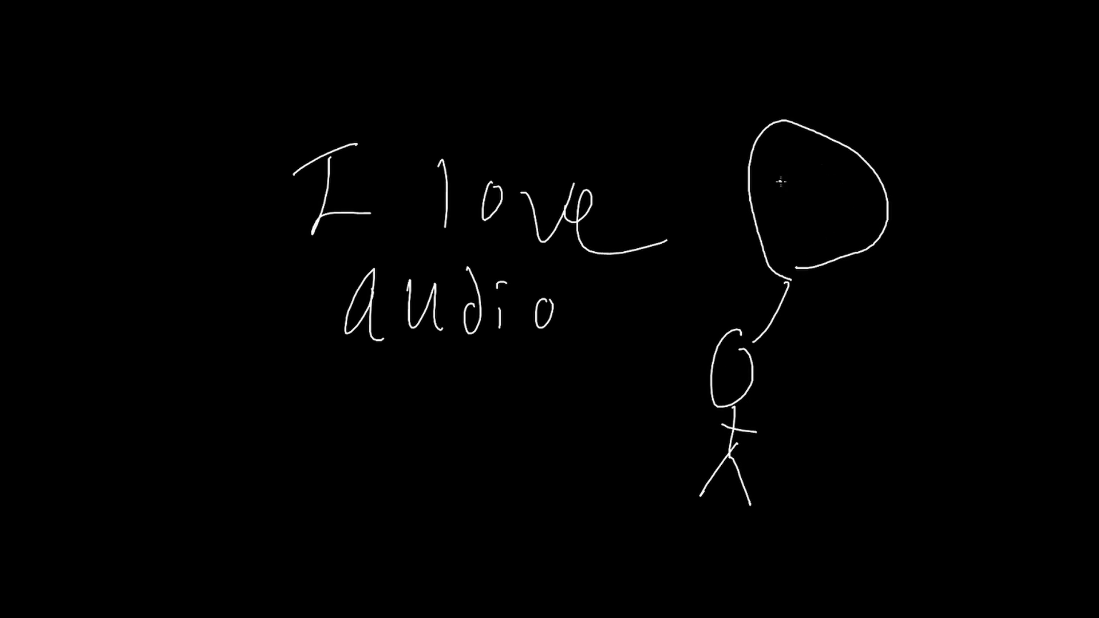
drag(778, 185, 869, 217)
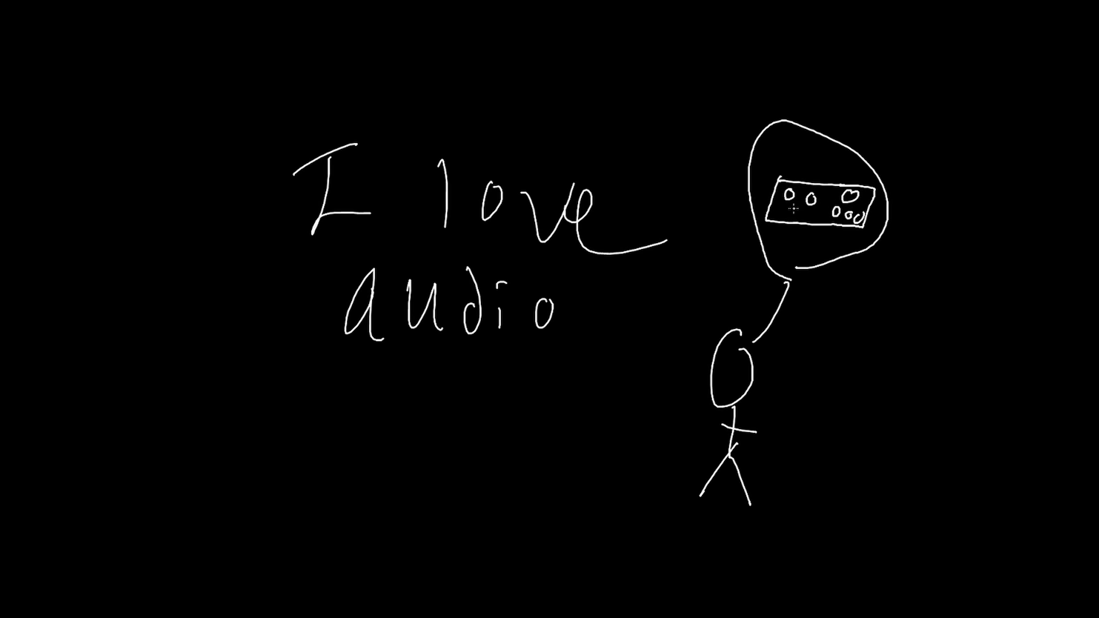
mouse_move(644, 314)
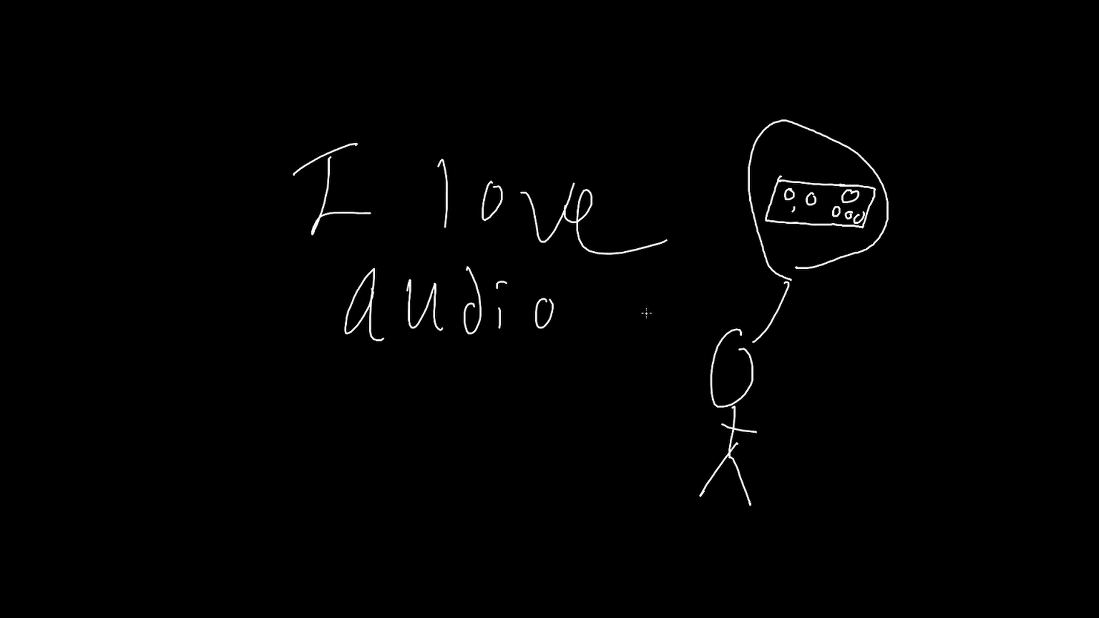
drag(799, 218, 816, 211)
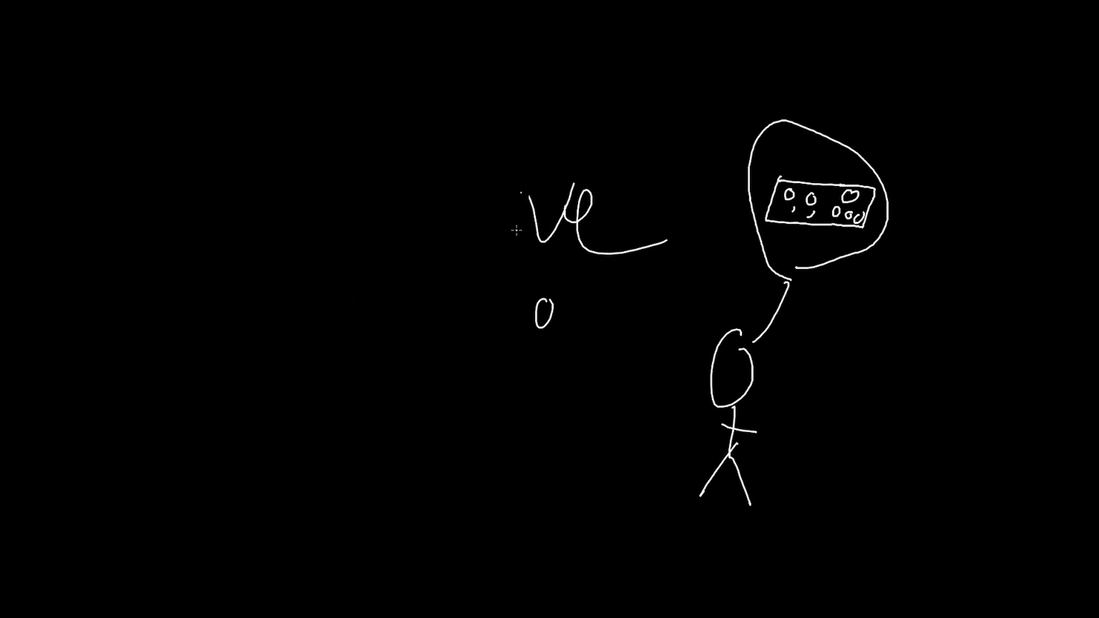
Step: Erase the remaining 'I love audio' letters and leftover marks with the Eraser
drag(531, 192, 538, 241)
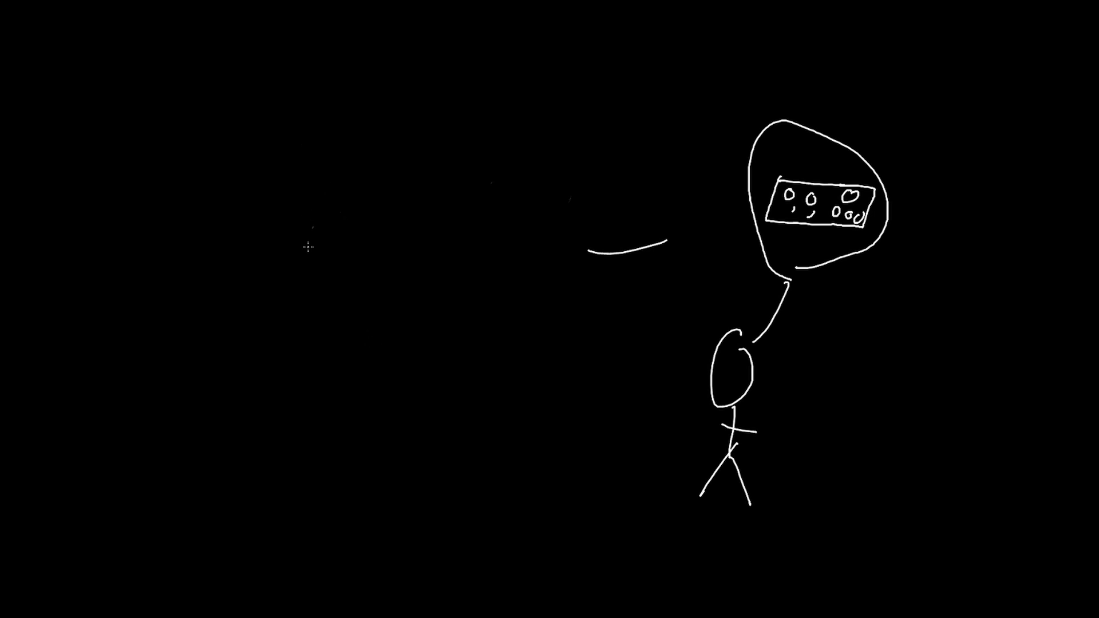
mouse_move(579, 184)
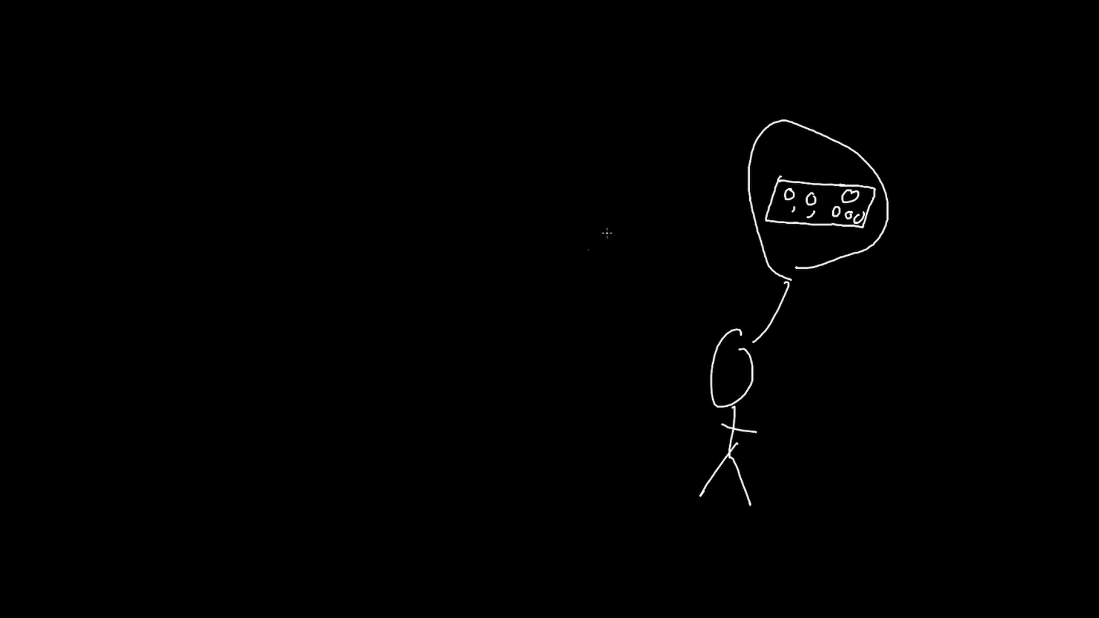
mouse_move(733, 216)
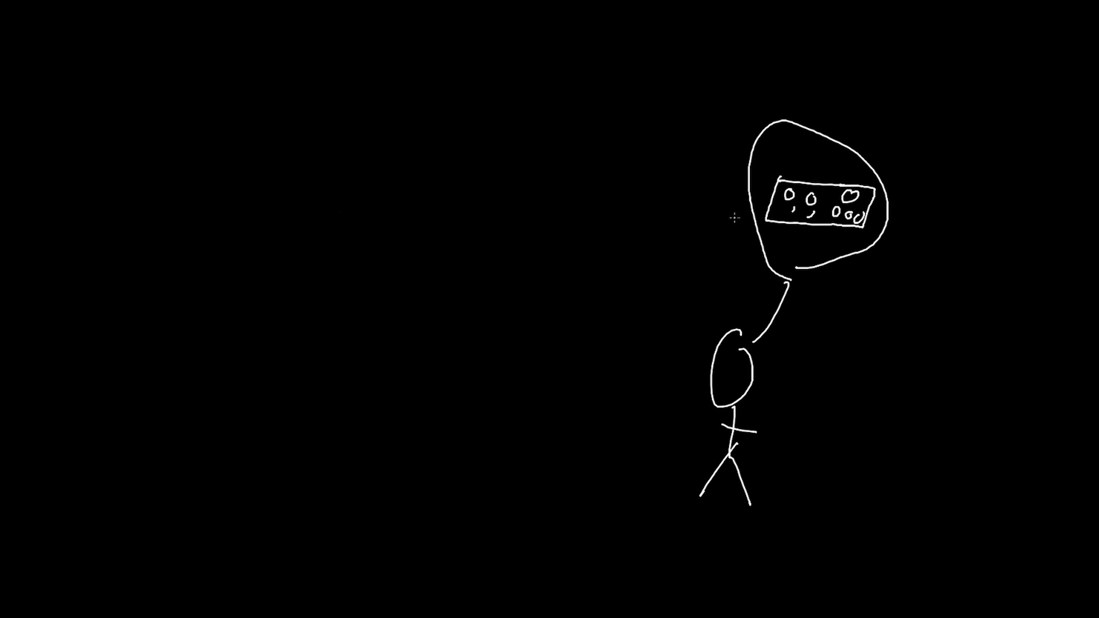
drag(738, 218, 791, 114)
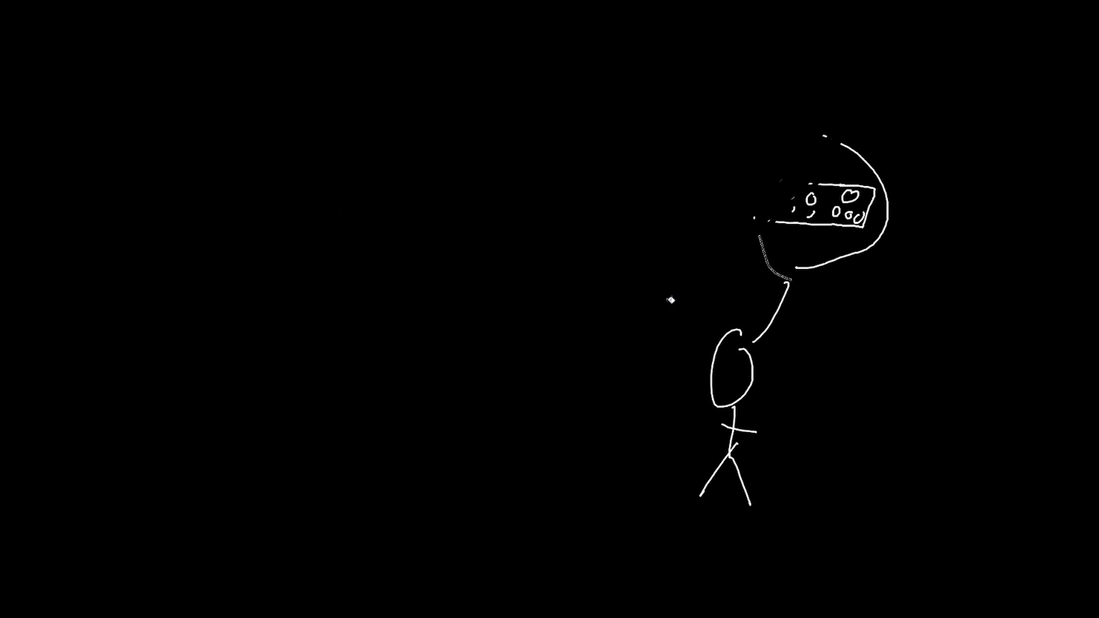
mouse_move(354, 153)
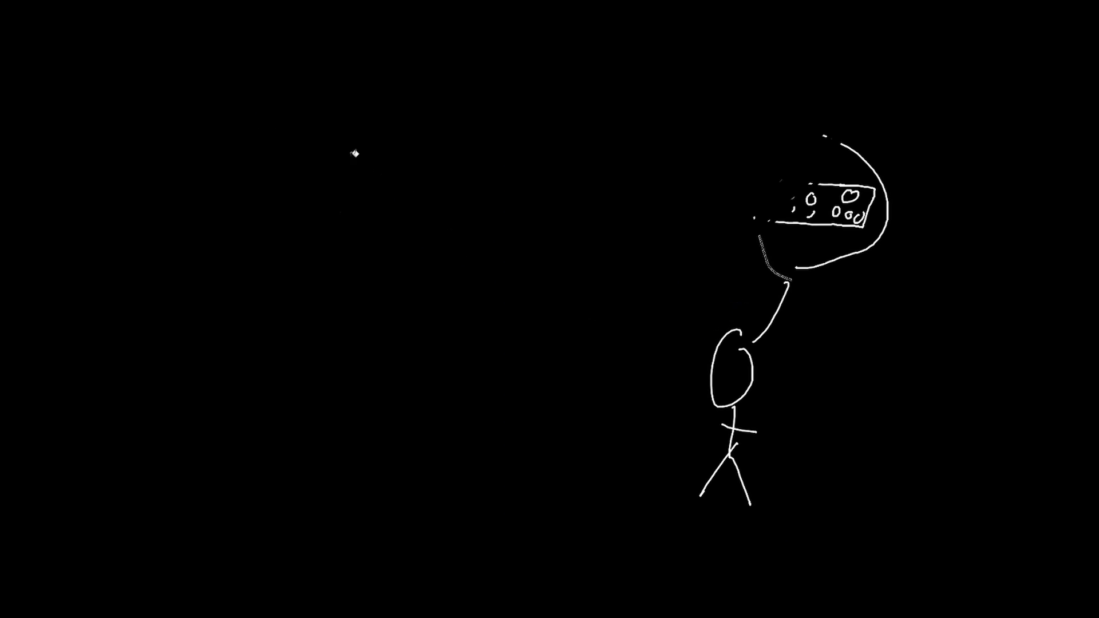
mouse_move(420, 95)
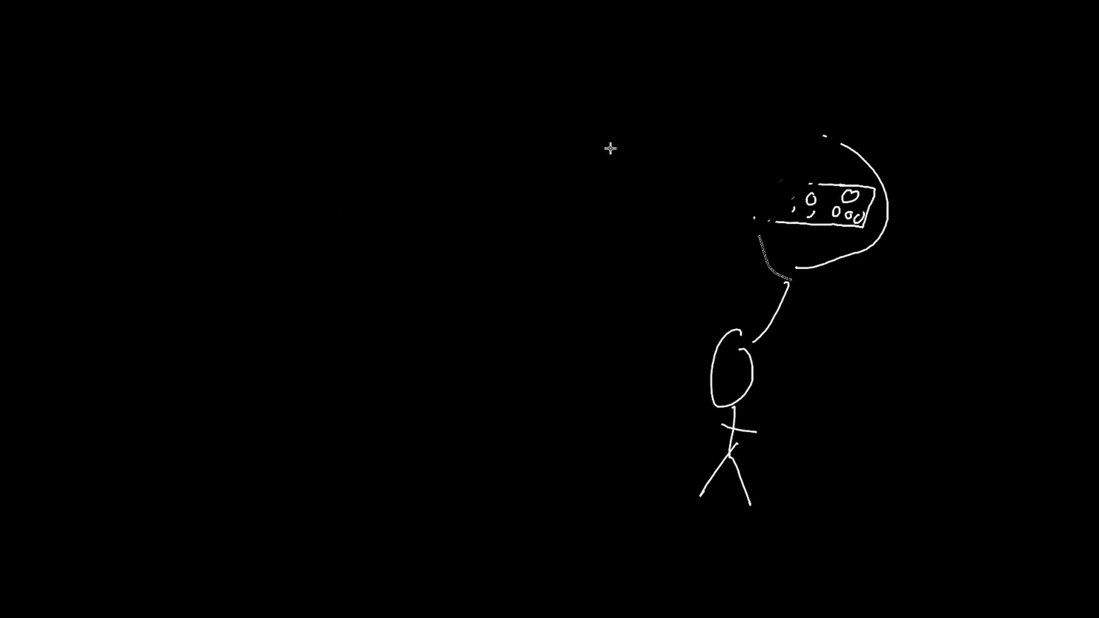
mouse_move(915, 552)
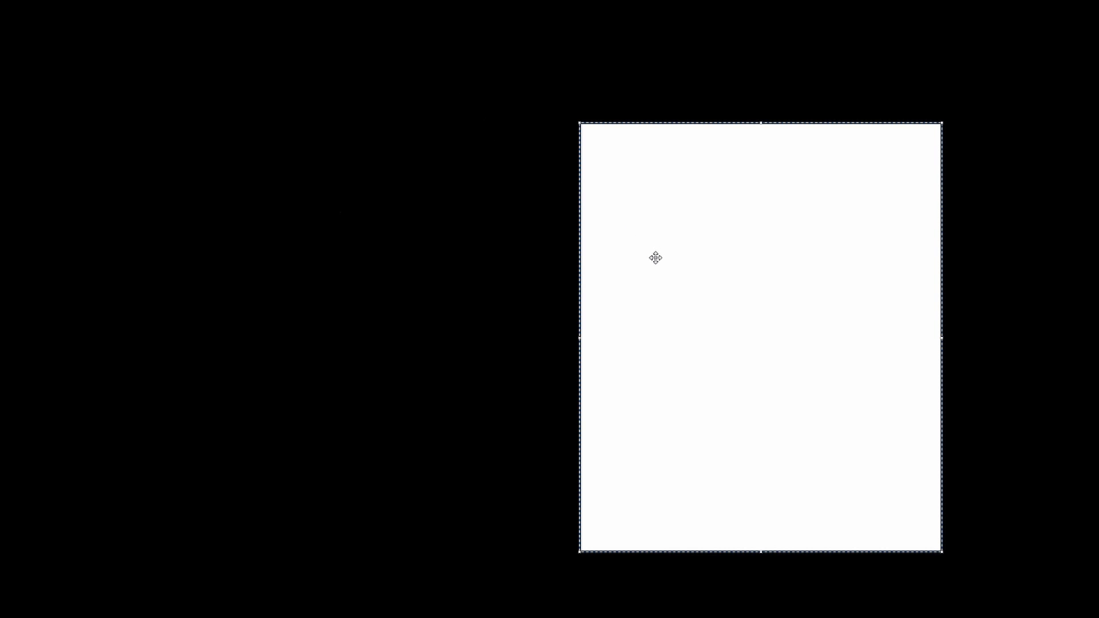
Step: Wipe the area holding the stick figure and its thought bubble
drag(655, 257, 686, 261)
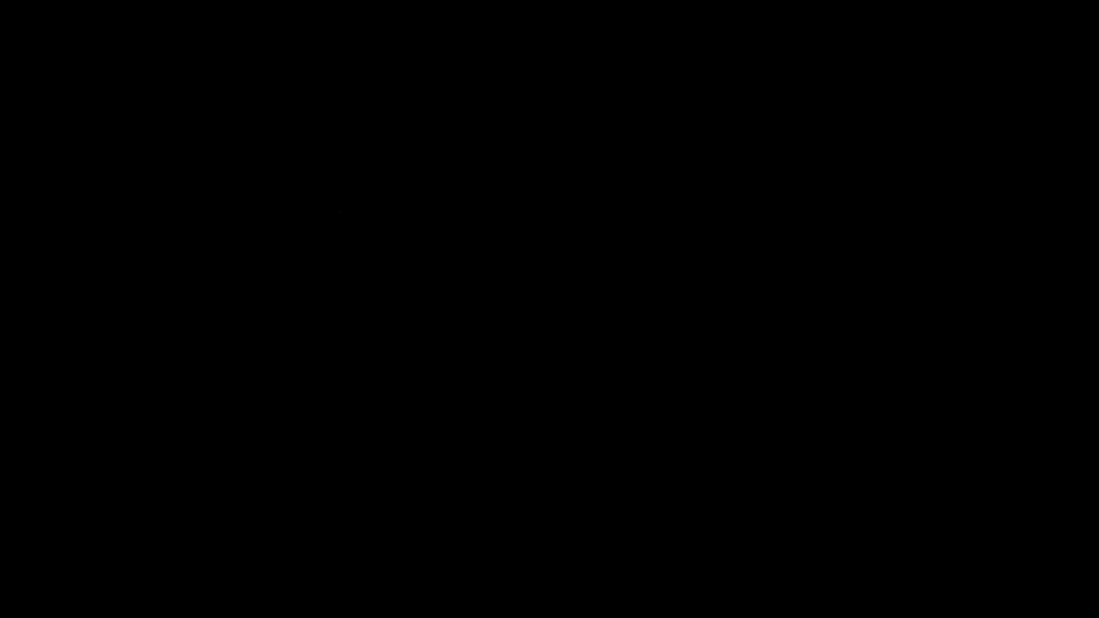
Step: Write a white letter T near the upper left of the cleared canvas
drag(385, 158, 386, 265)
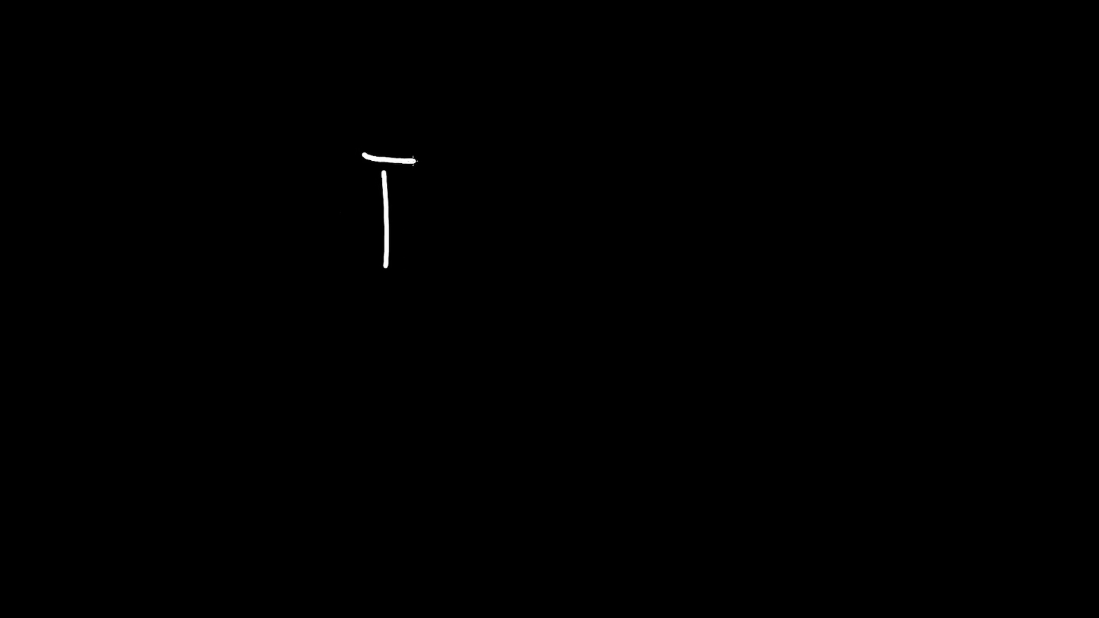